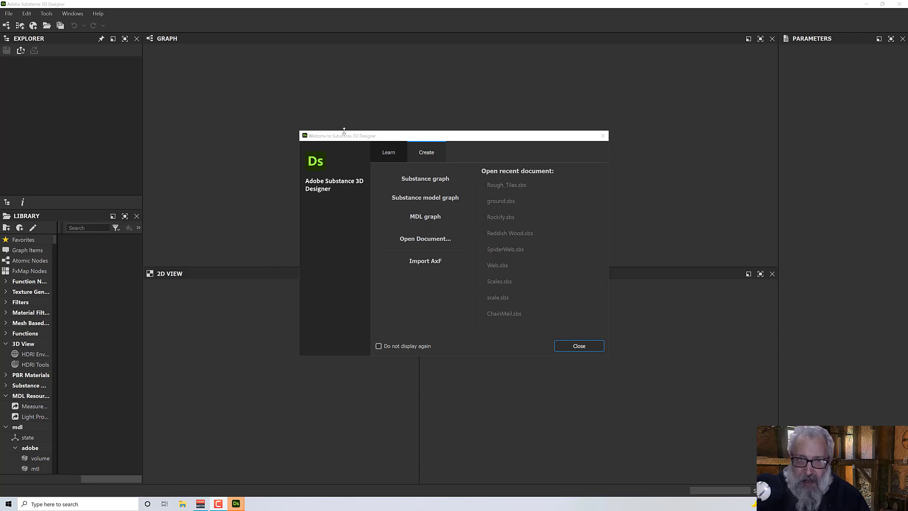
mouse_move(486, 151)
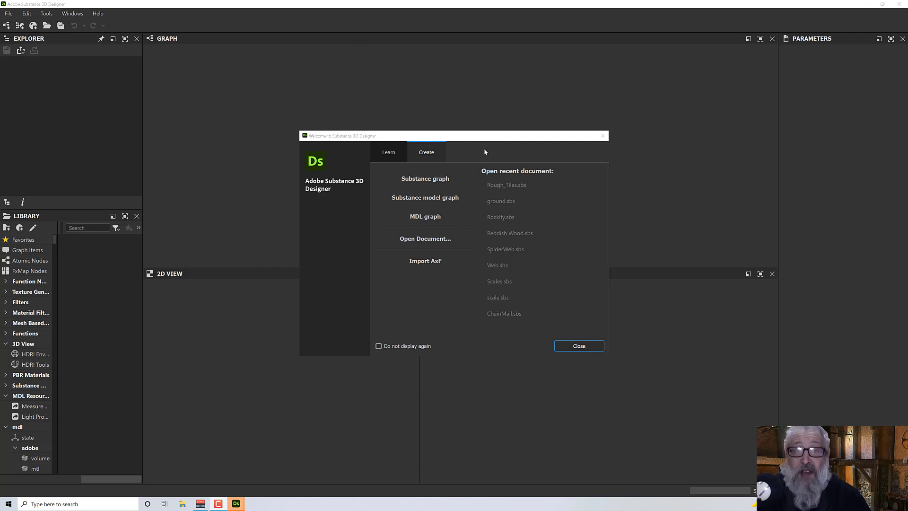
- Create a new Substance graph from the Metallic Roughness template via the Welcome dialog
left_click(425, 178)
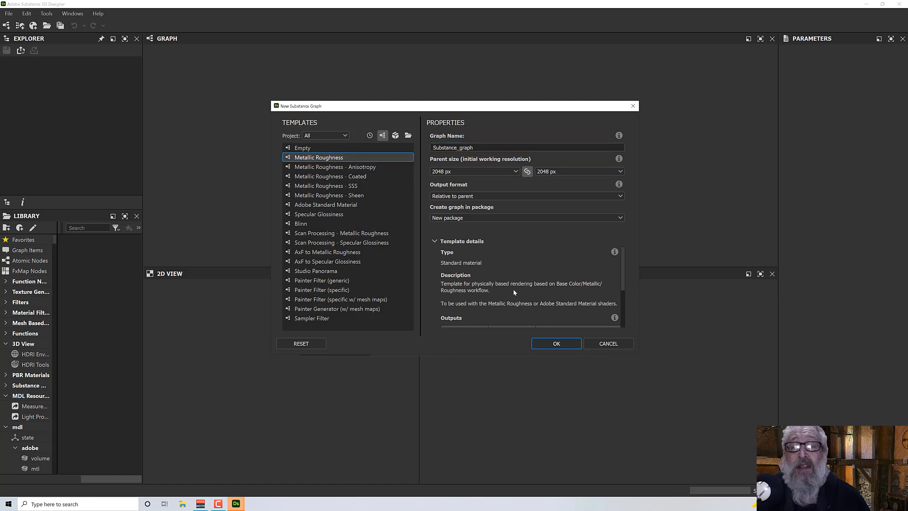
left_click(556, 342)
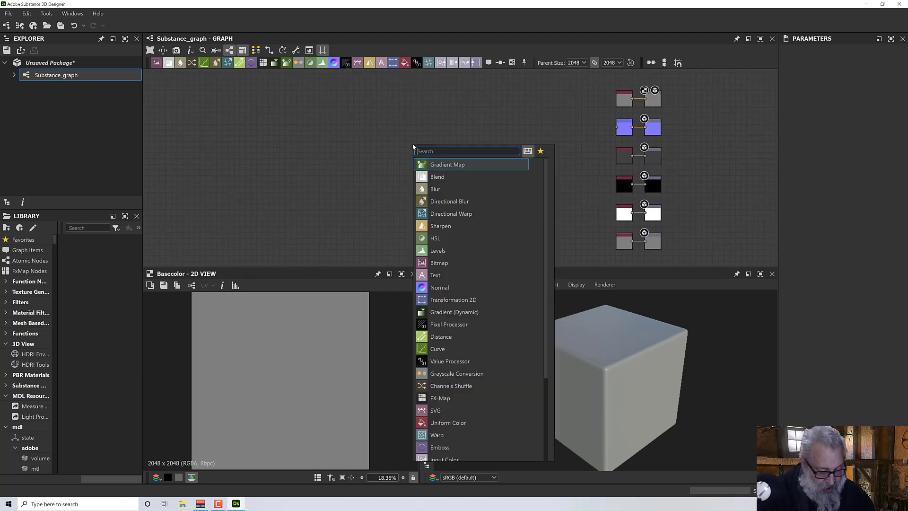
- Add a Shape node and set its Pattern to Paraboloid for a soft radial disc
type("shape")
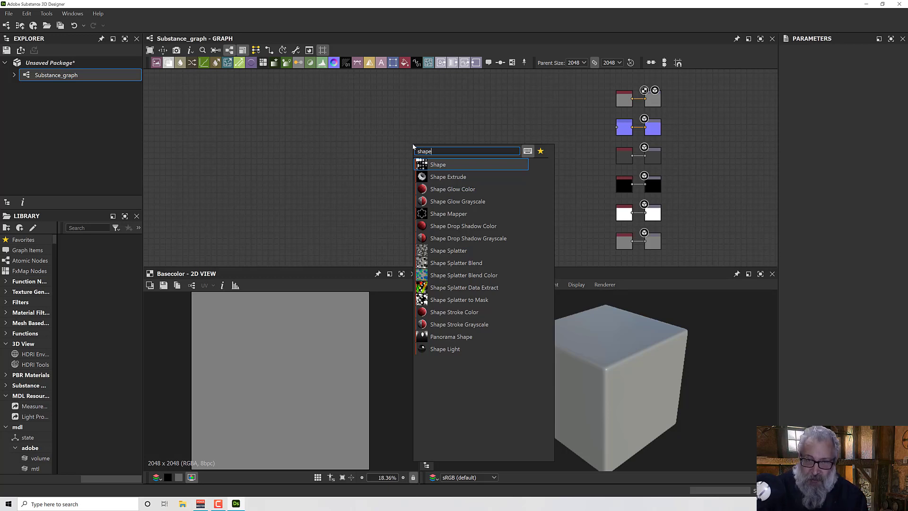
mouse_move(458, 201)
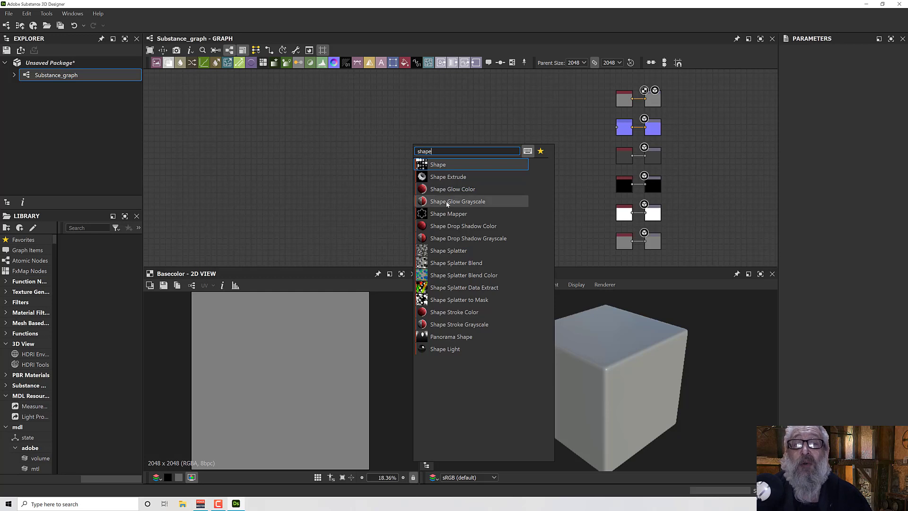
mouse_move(442, 165)
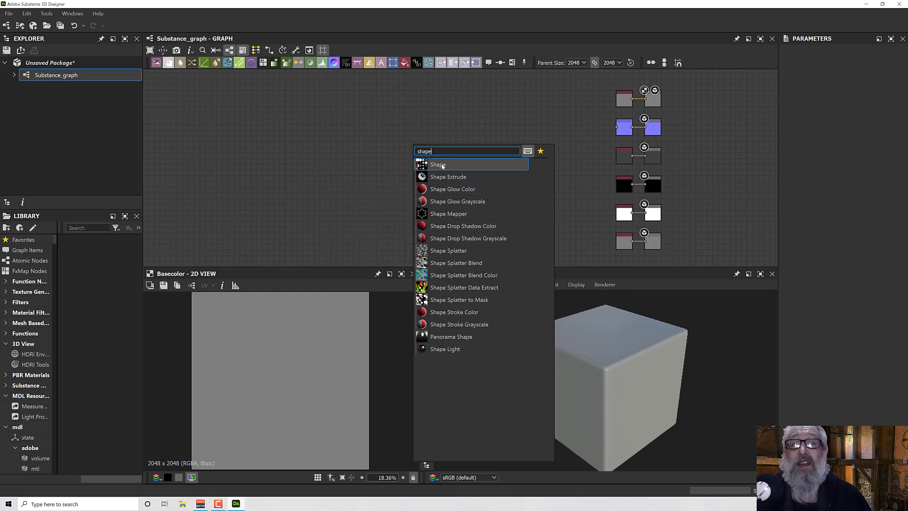
left_click(438, 165)
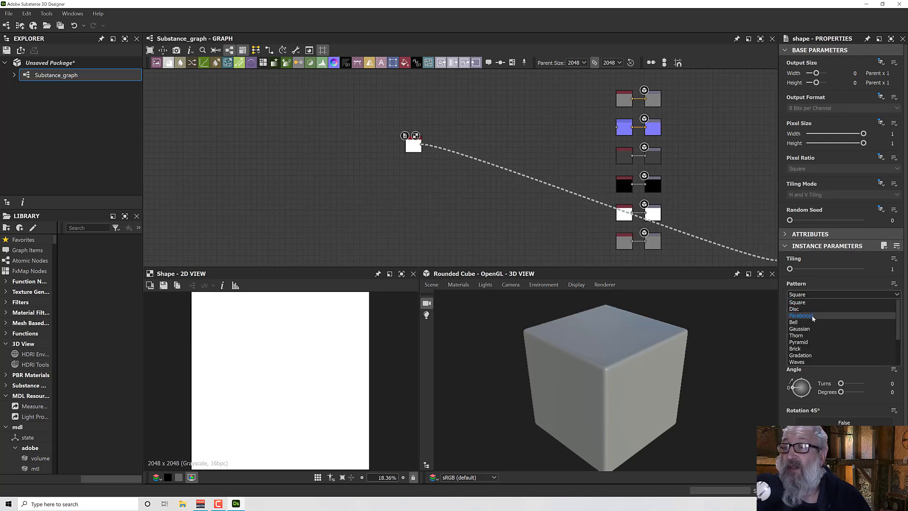
left_click(801, 315)
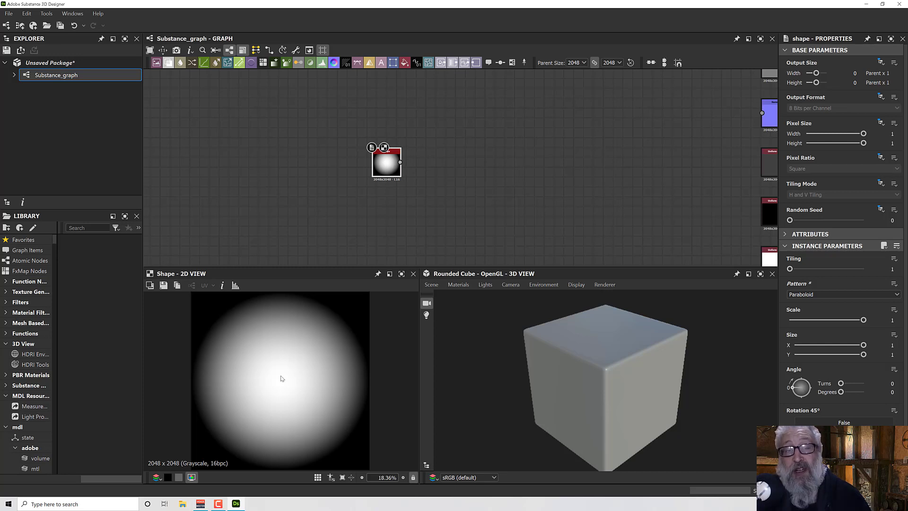
mouse_move(350, 314)
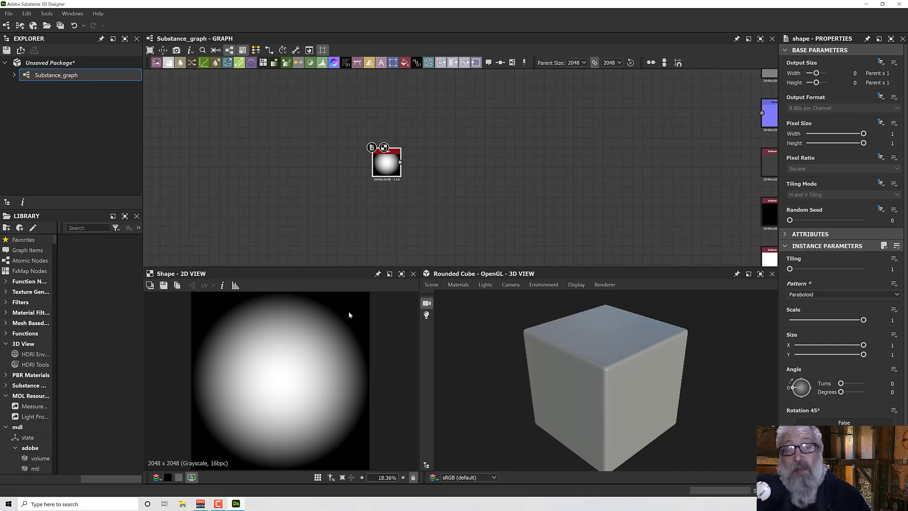
mouse_move(334, 326)
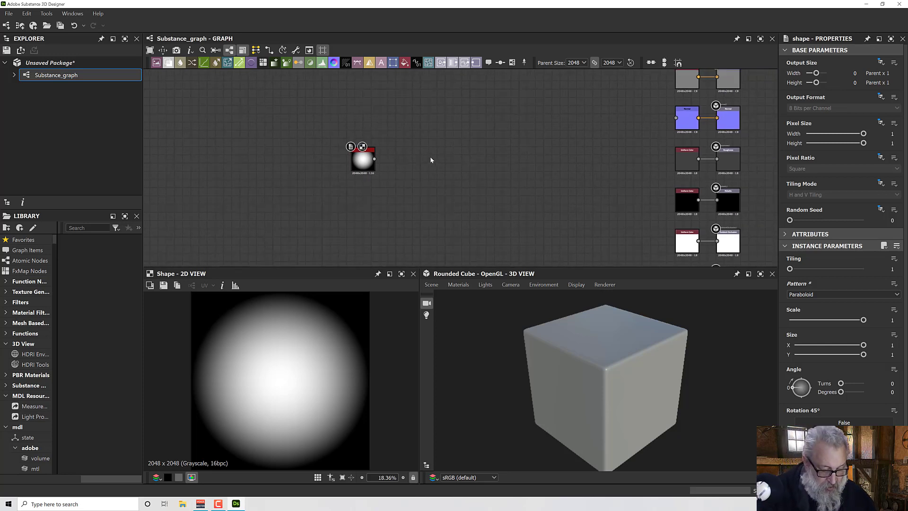
- Add a Curve node after the paraboloid Shape, leaving its curve linear
type("curve")
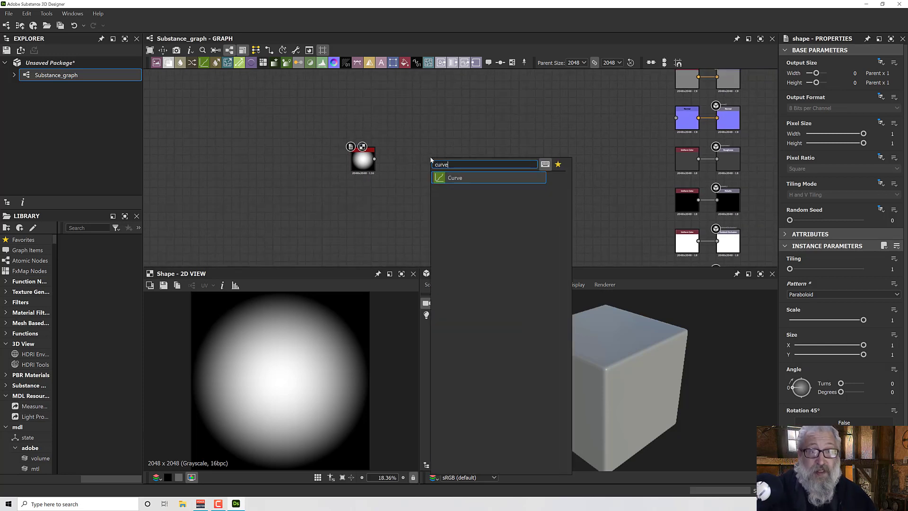
left_click(455, 178)
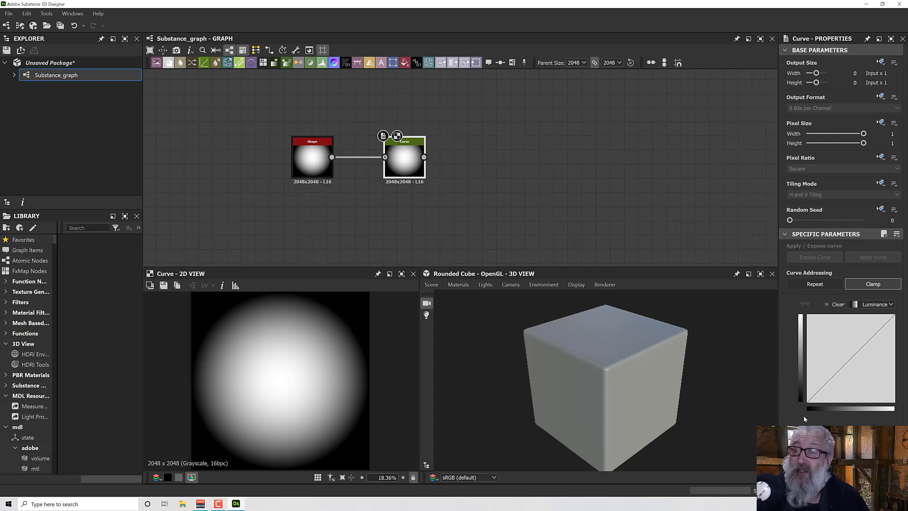
mouse_move(854, 365)
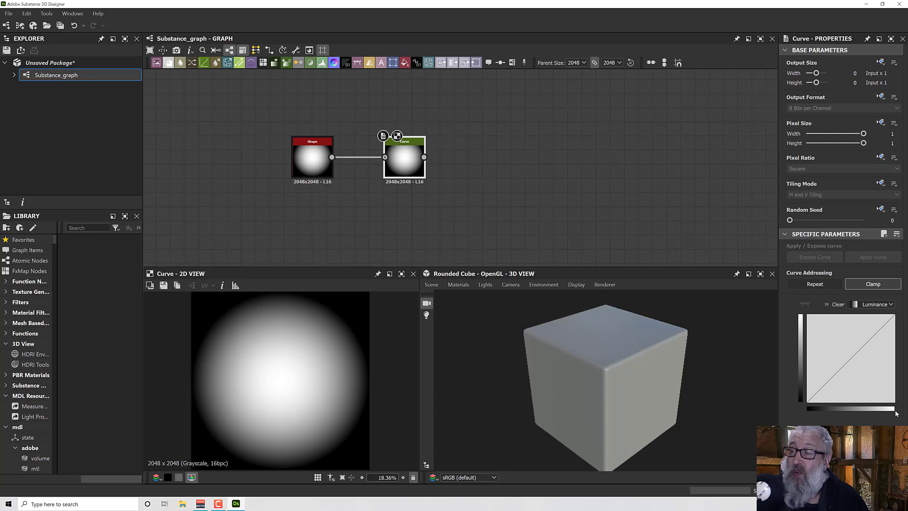
mouse_move(902, 315)
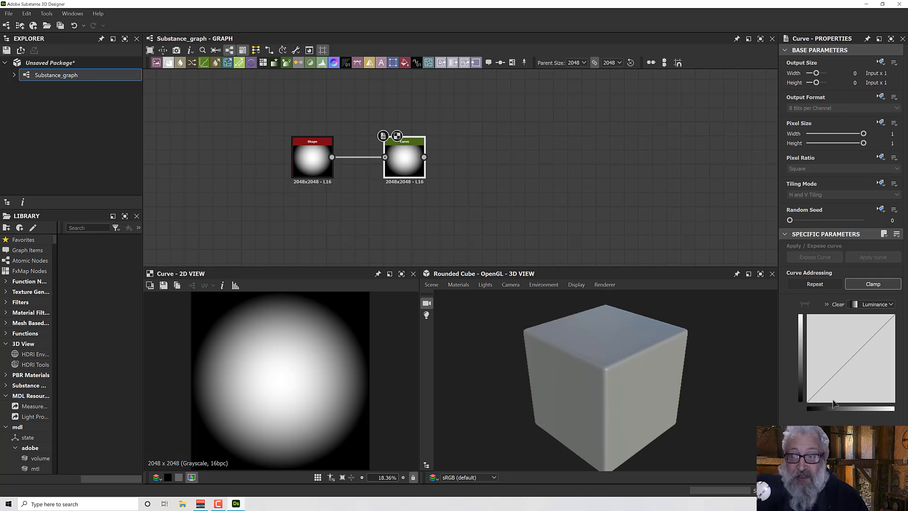
left_click(833, 377)
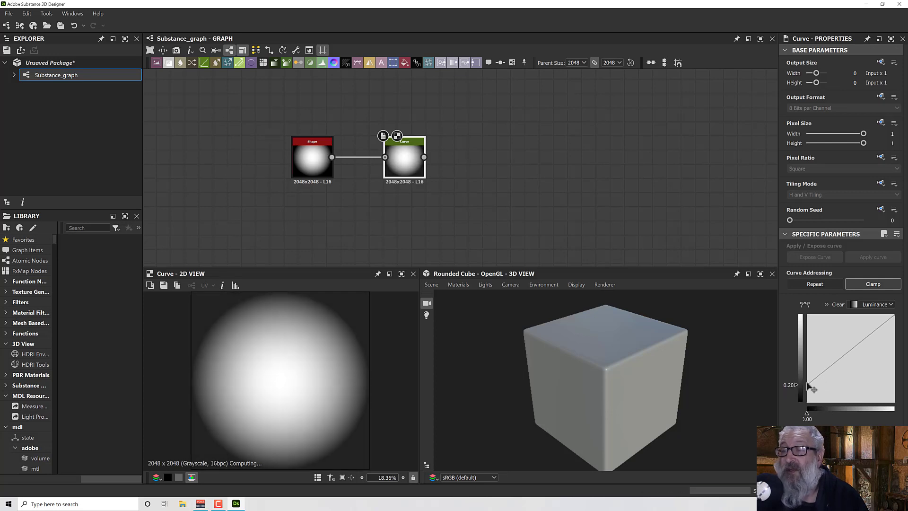
left_click_drag(811, 388, 811, 348)
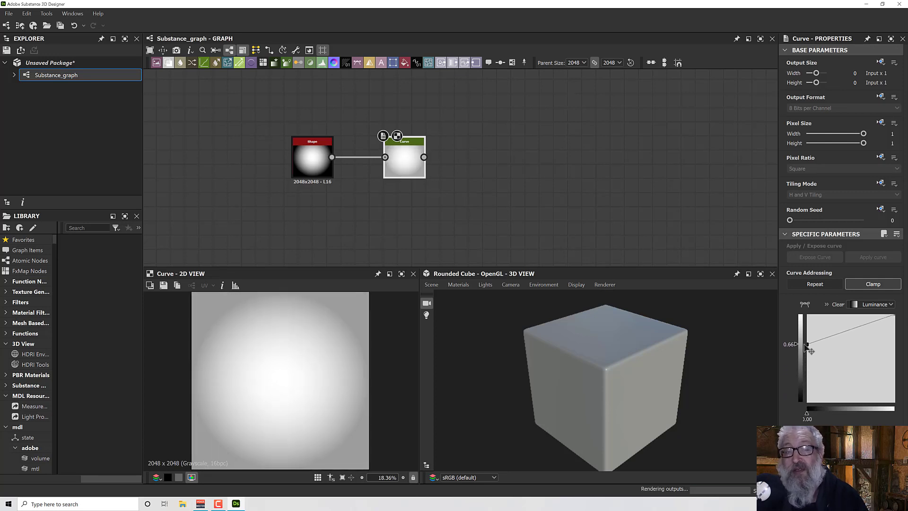
left_click_drag(810, 347, 810, 327)
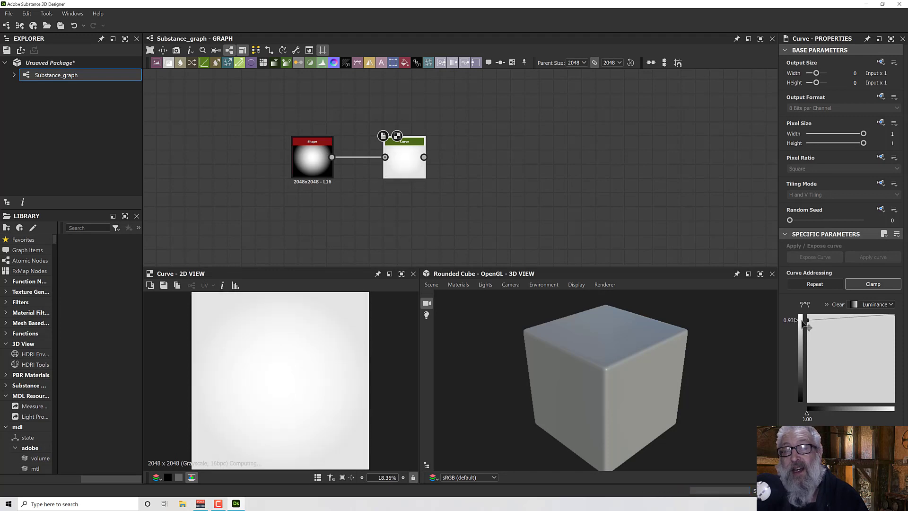
left_click_drag(808, 327, 805, 319)
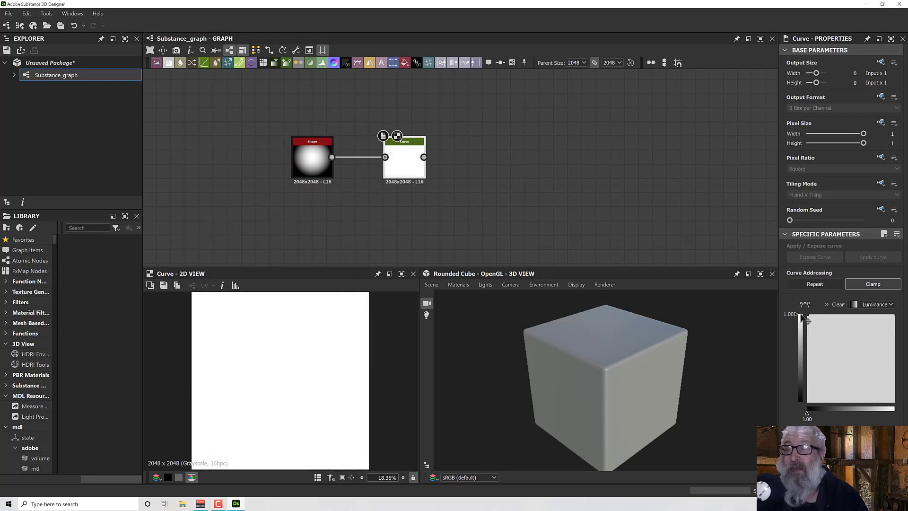
left_click_drag(804, 321, 804, 333)
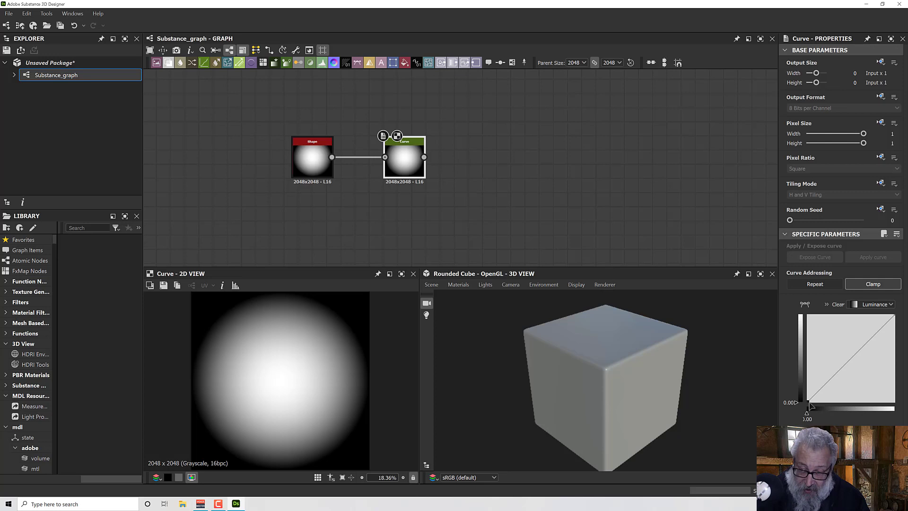
left_click_drag(810, 407, 842, 402)
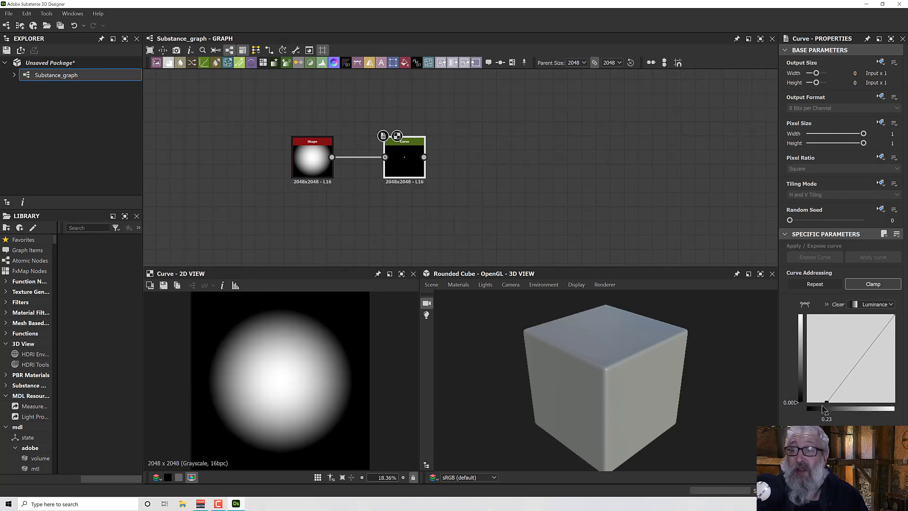
left_click_drag(826, 402, 806, 411)
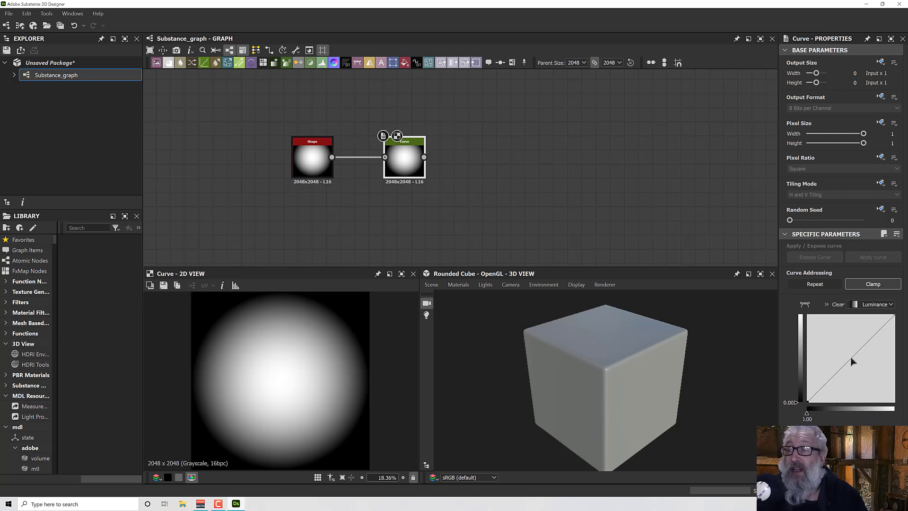
- Bend the Curve node's tone curve low so the disc's edges darken and the centre brightens
left_click_drag(850, 360, 850, 356)
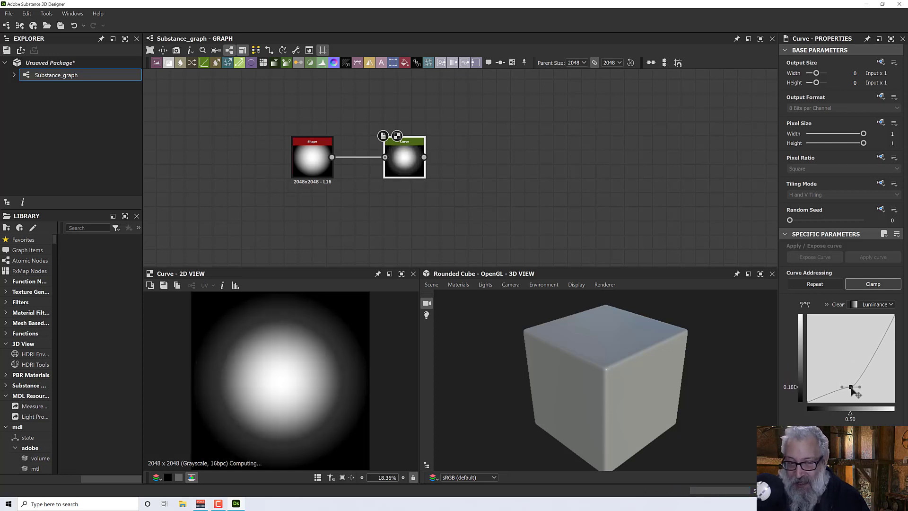
left_click_drag(851, 388, 842, 389)
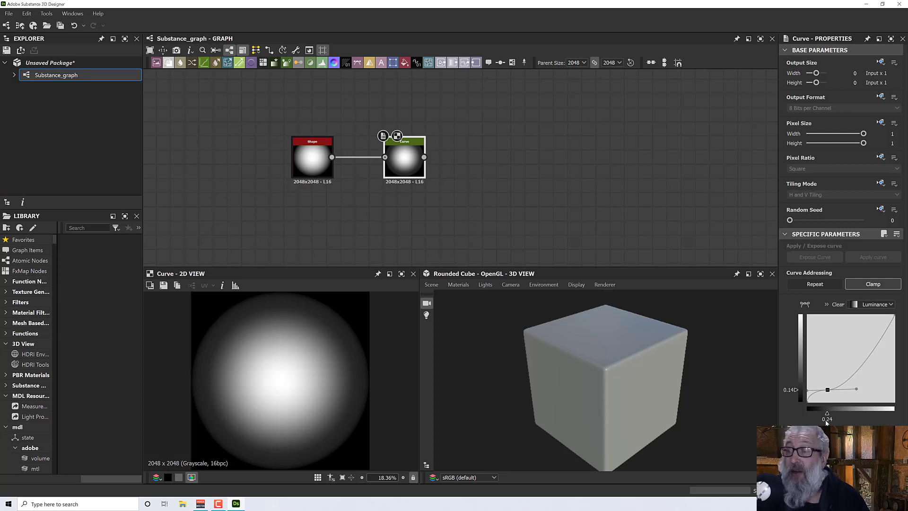
left_click_drag(828, 388, 857, 389)
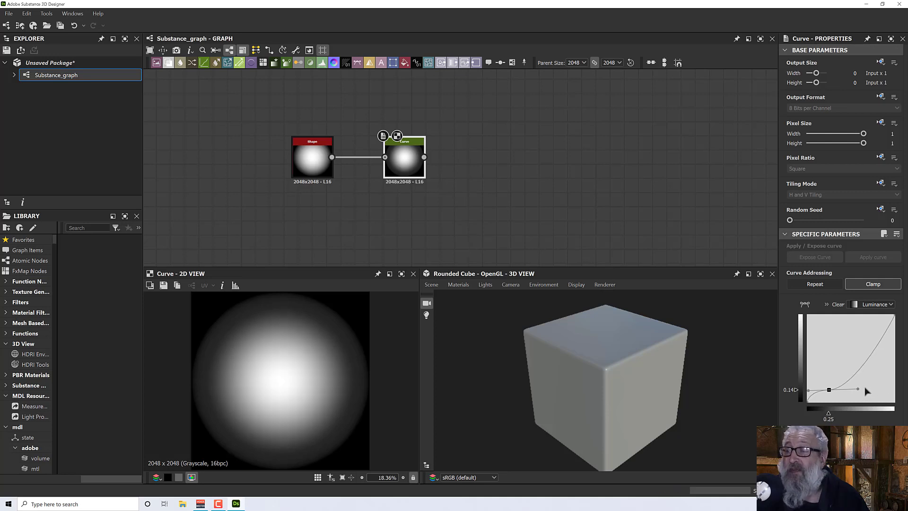
left_click_drag(829, 389, 845, 390)
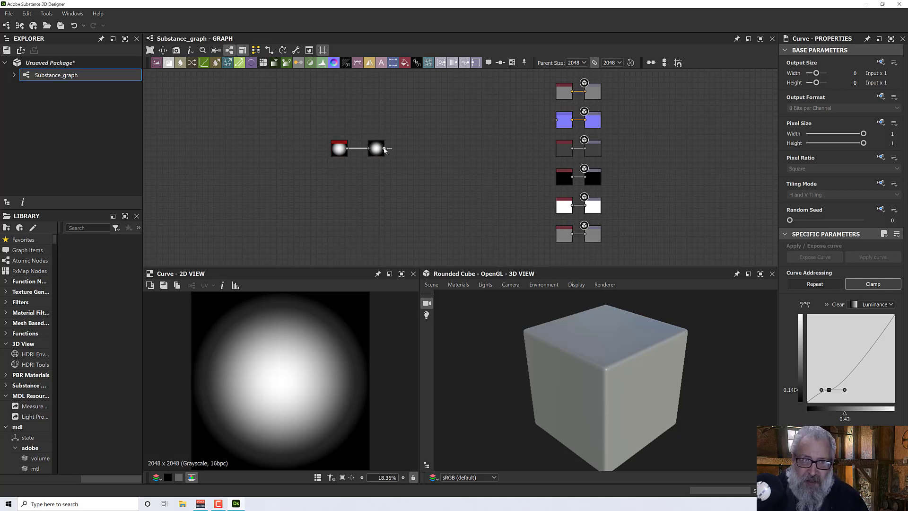
- Feed the Curve into Height and preview on a hi-res plane with the Tessellation + Displacement material
left_click_drag(385, 149, 590, 234)
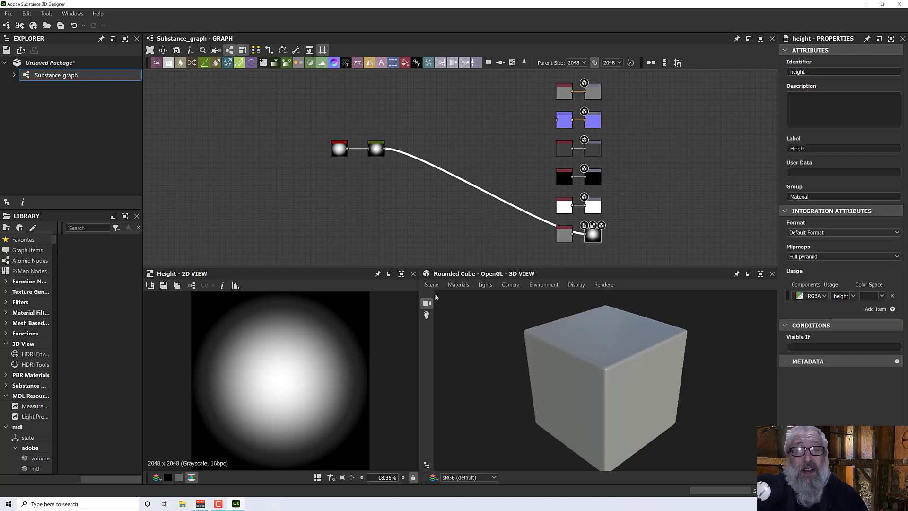
left_click(432, 285)
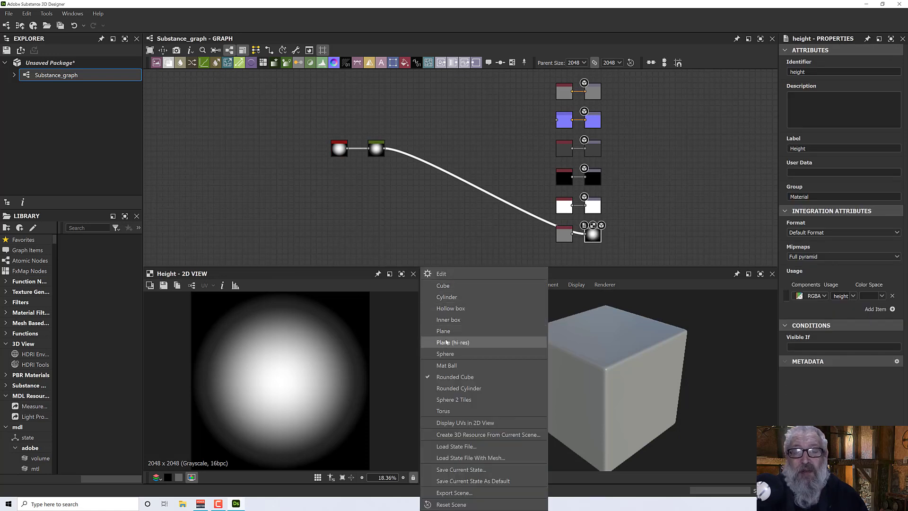
left_click(452, 341)
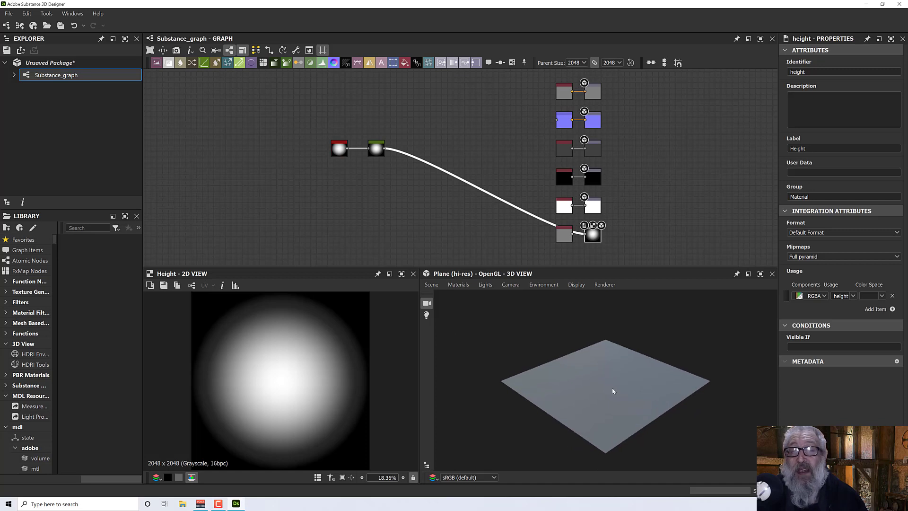
left_click(458, 284)
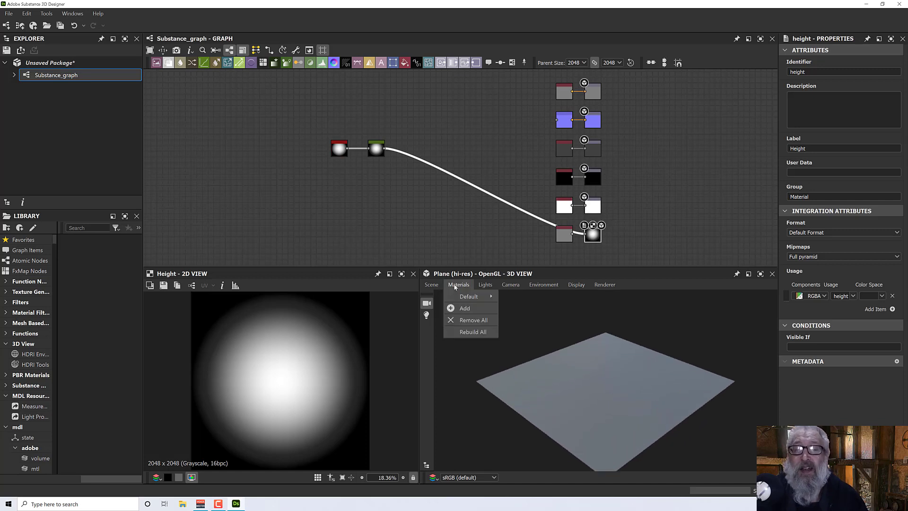
left_click(468, 296)
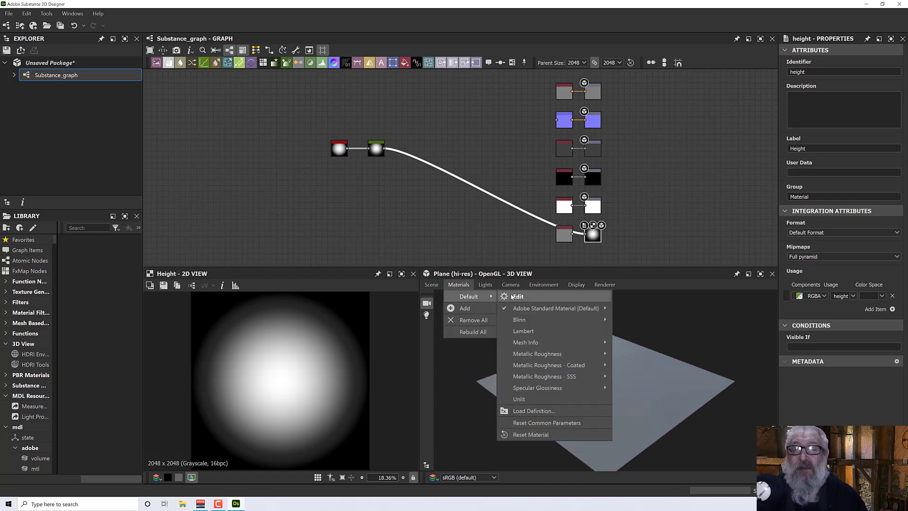
left_click(693, 327)
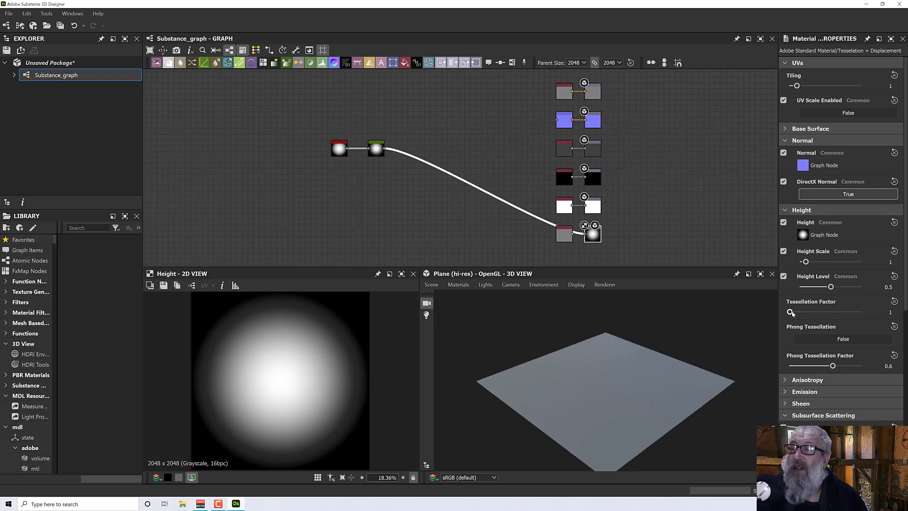
- Set the preview material's Tessellation Factor to 16 and Height Scale to about 8.78
left_click_drag(793, 311, 878, 312)
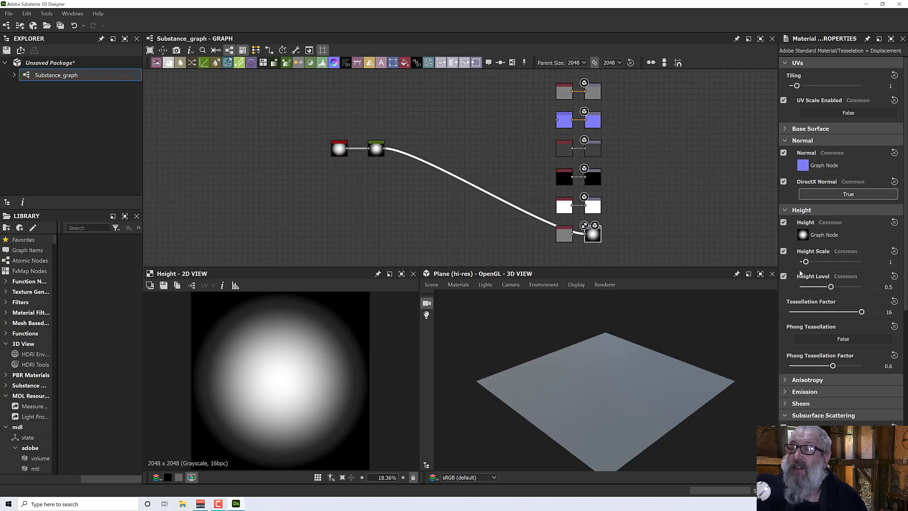
left_click_drag(805, 262, 857, 262)
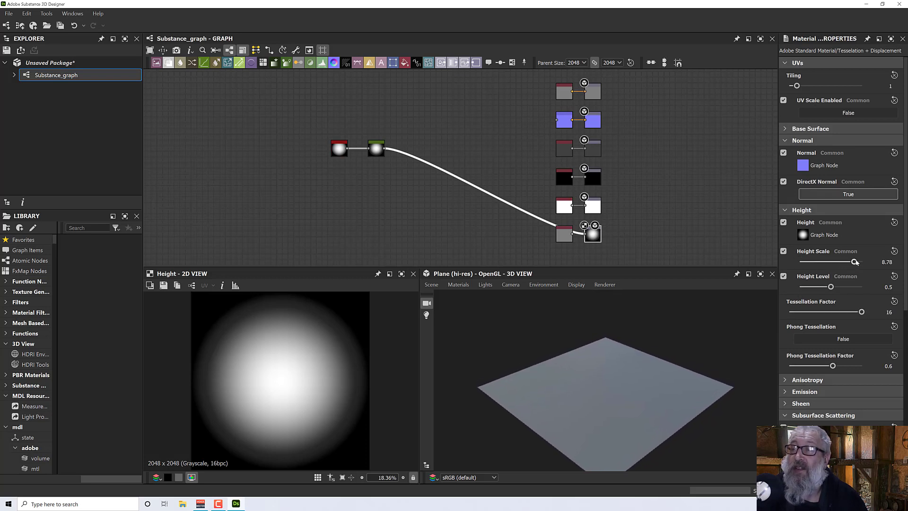
left_click_drag(852, 262, 863, 262)
type("g")
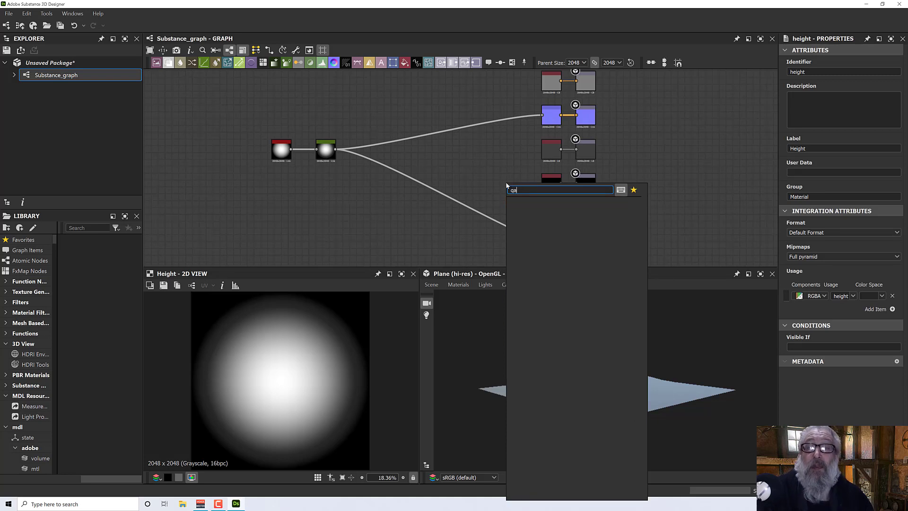
- Add an Ambient Occlusion (HBAO) node fed by the Curve and wired to the AO output
type("amb")
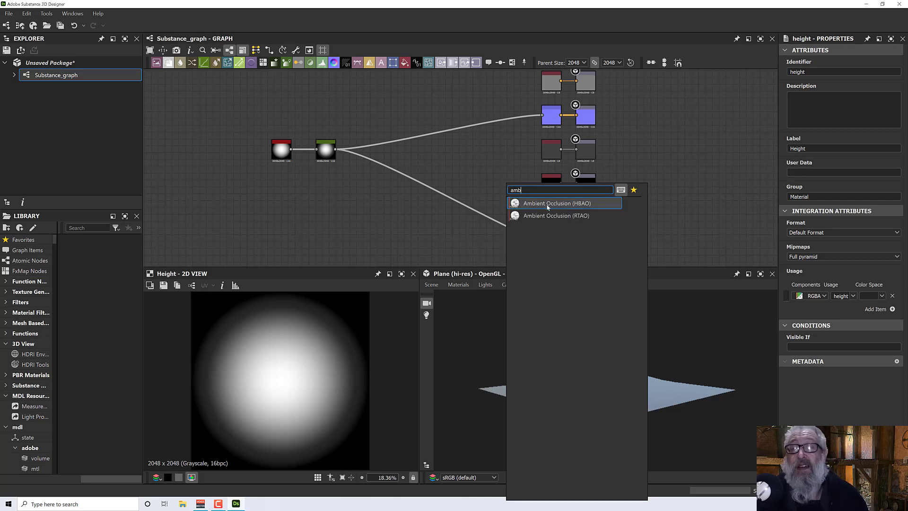
left_click(556, 203)
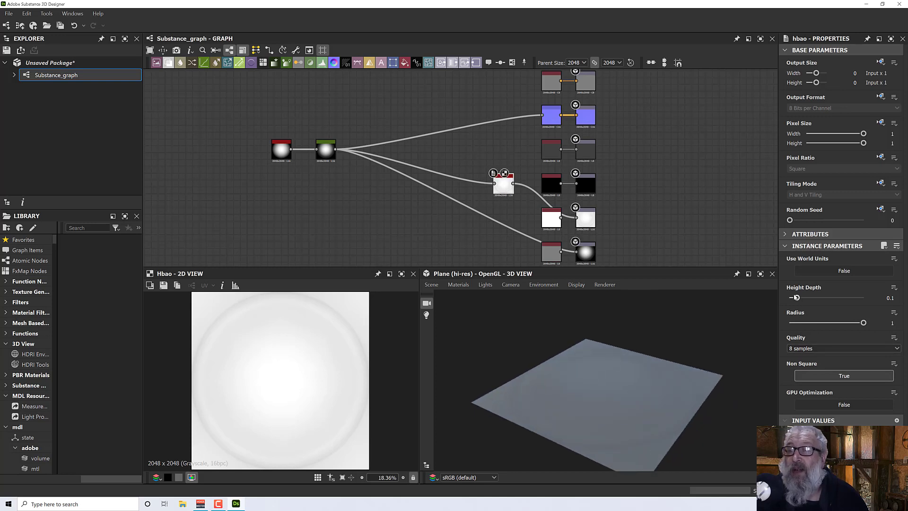
- Raise the HBAO node's Height Depth to about 0.62 for visible occlusion shading
left_click_drag(794, 297, 822, 297)
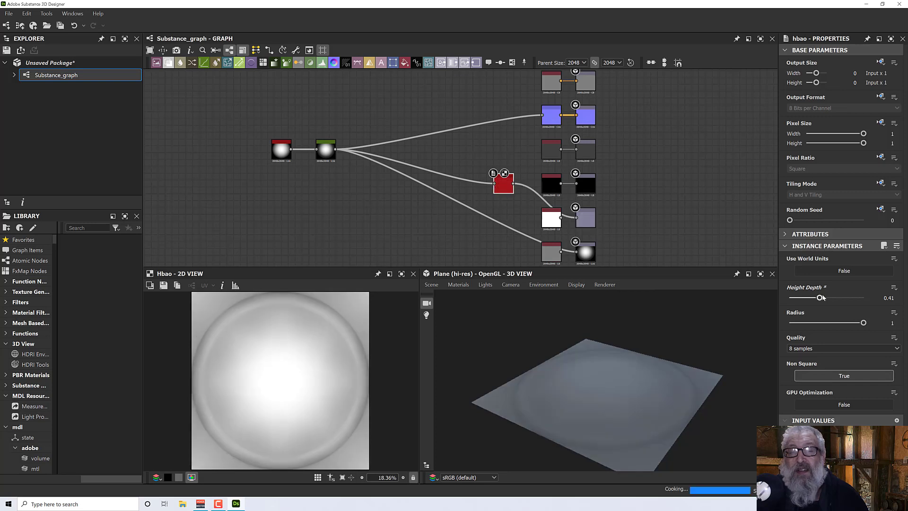
left_click_drag(822, 297, 835, 297)
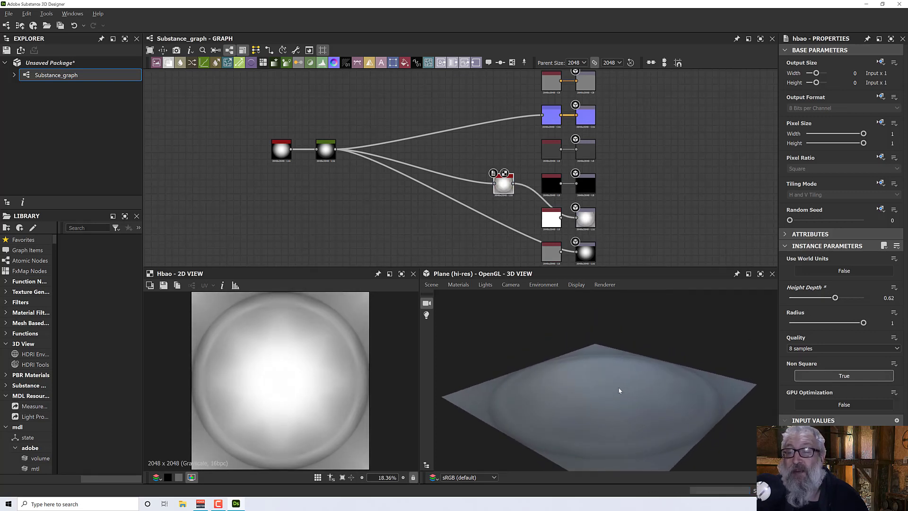
left_click(327, 149)
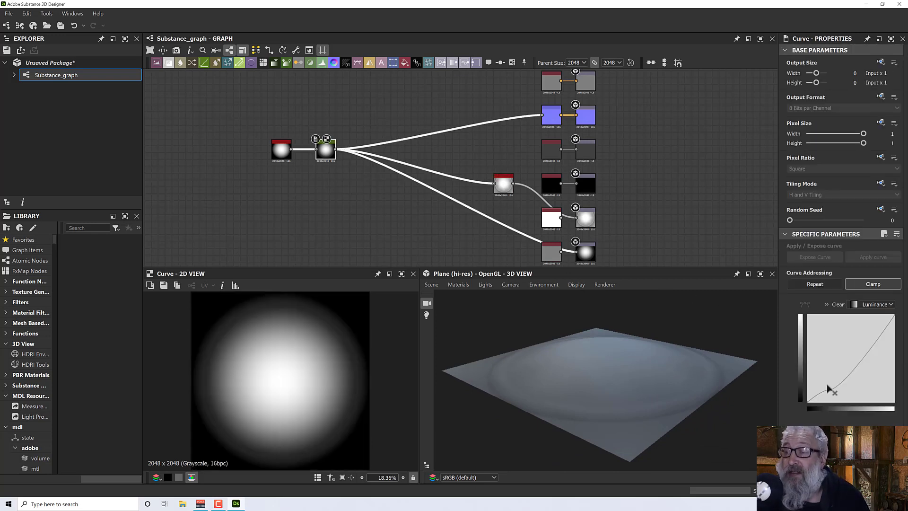
- Add staircase points to the height curve so the boss rises in several terraced rings
left_click_drag(828, 394, 822, 393)
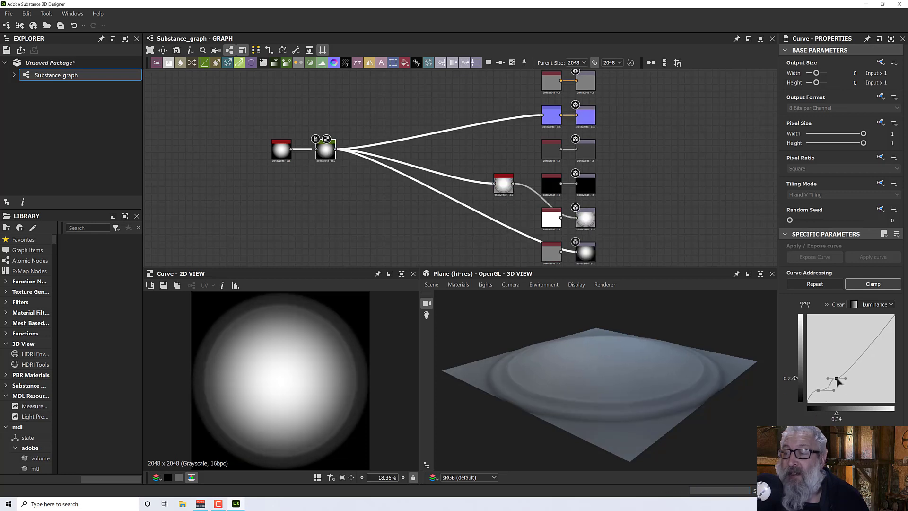
left_click_drag(839, 381, 833, 379)
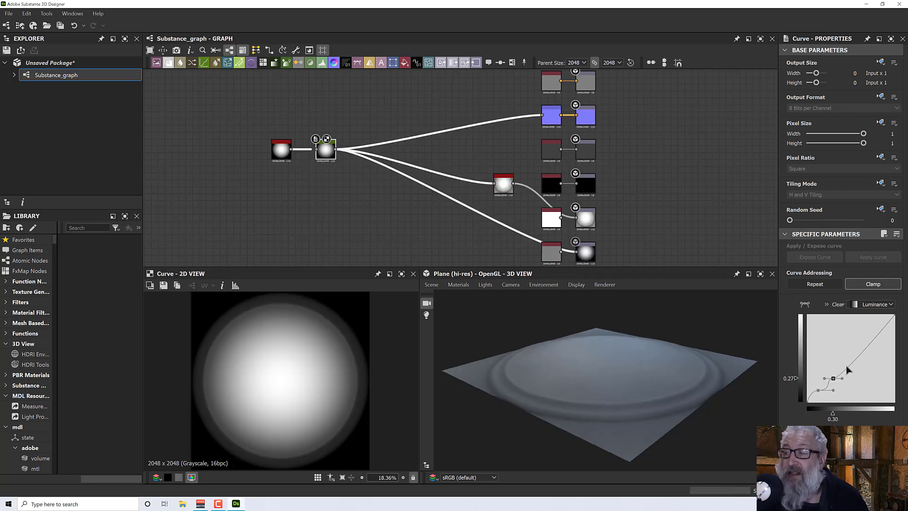
left_click_drag(836, 377, 844, 366)
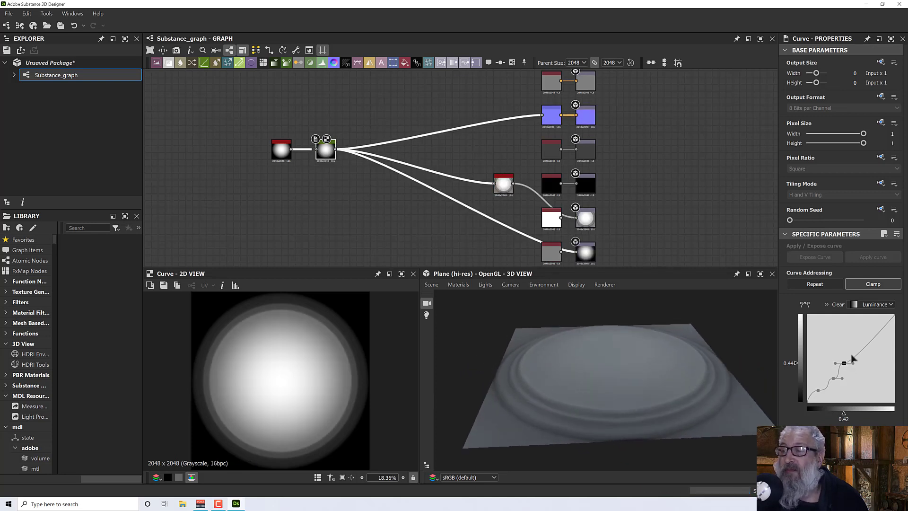
left_click_drag(851, 361, 859, 353)
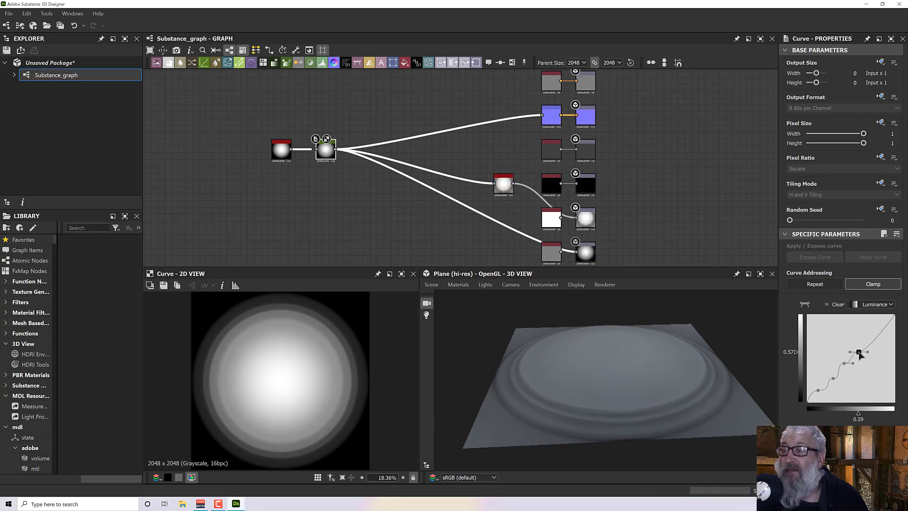
left_click_drag(859, 353, 859, 344)
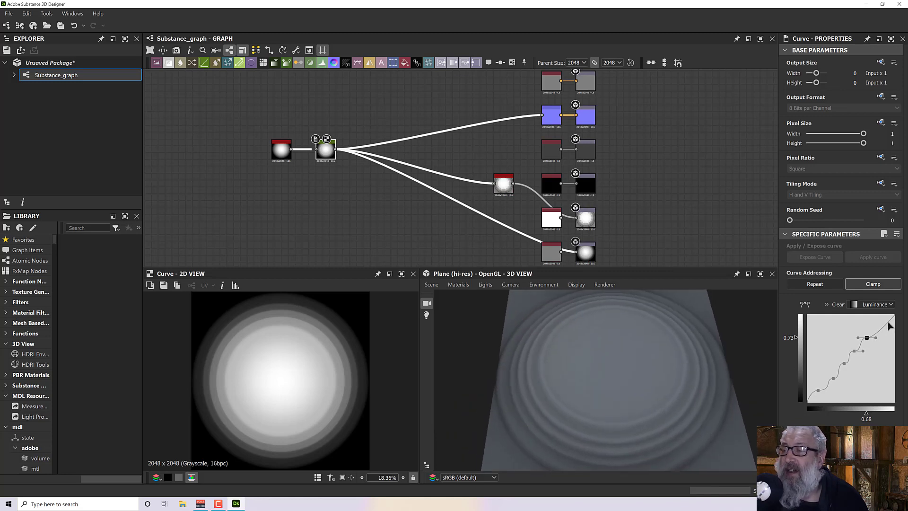
left_click_drag(867, 325, 881, 323)
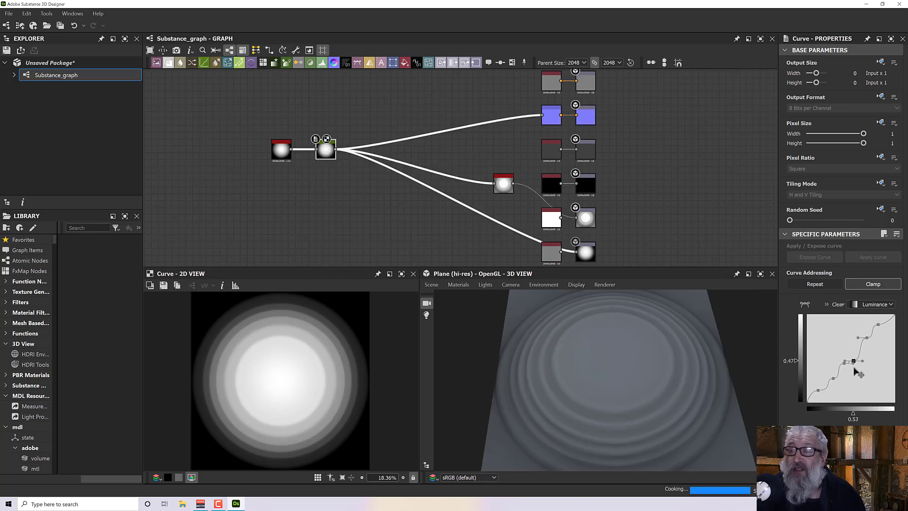
- Pull a curve point down to carve a groove ring into the stepped profile
left_click_drag(860, 370, 857, 381)
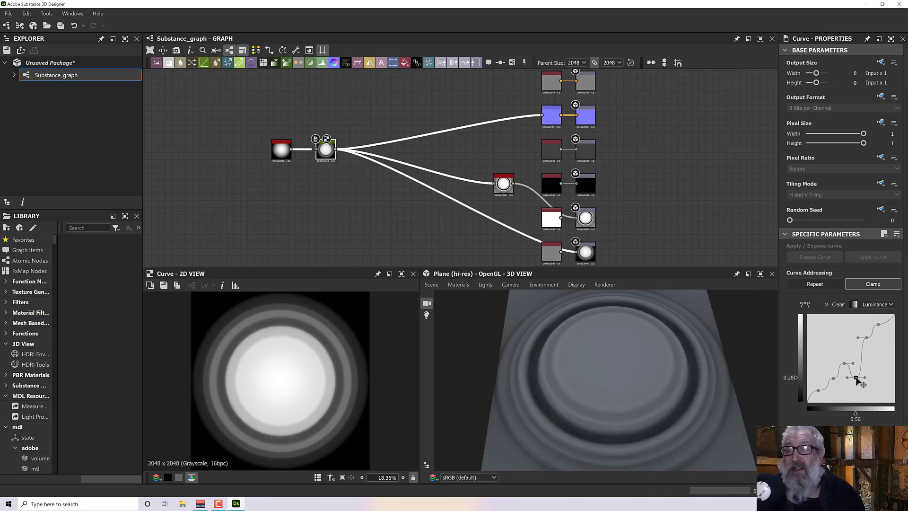
left_click_drag(856, 381, 856, 374)
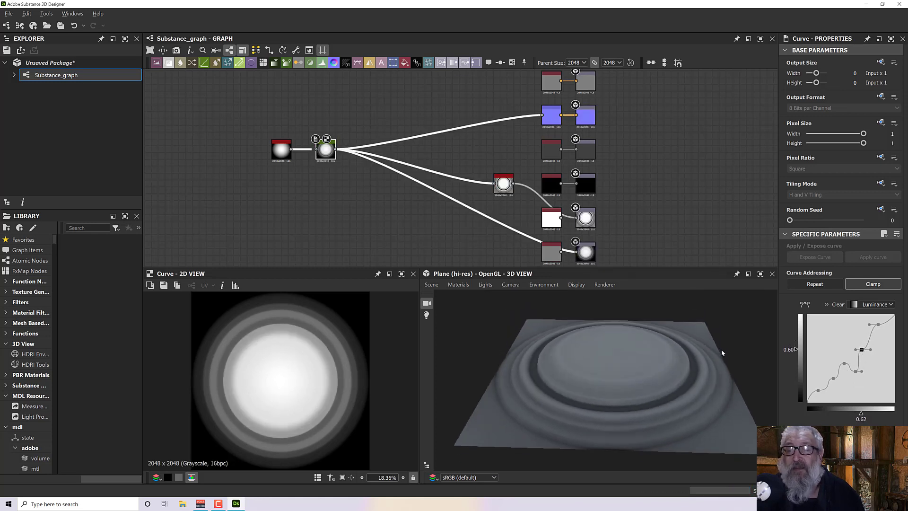
left_click_drag(721, 353, 608, 330)
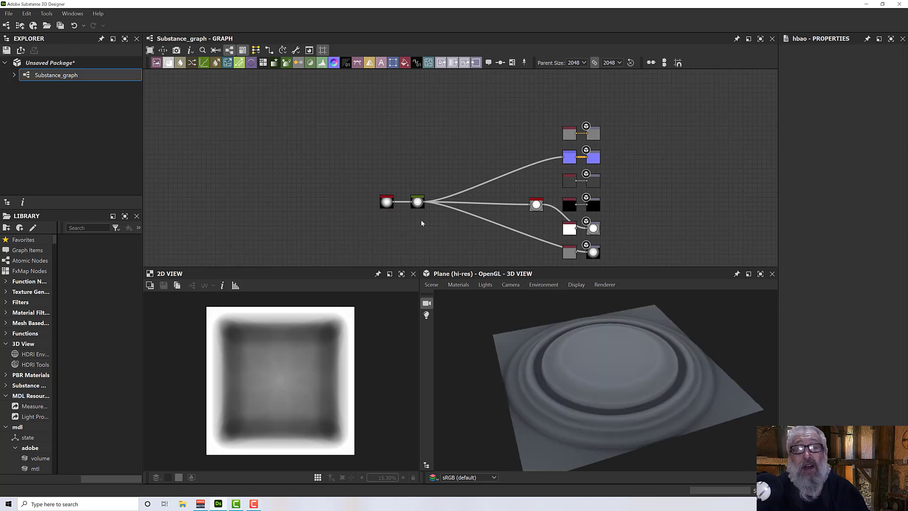
left_click(417, 202)
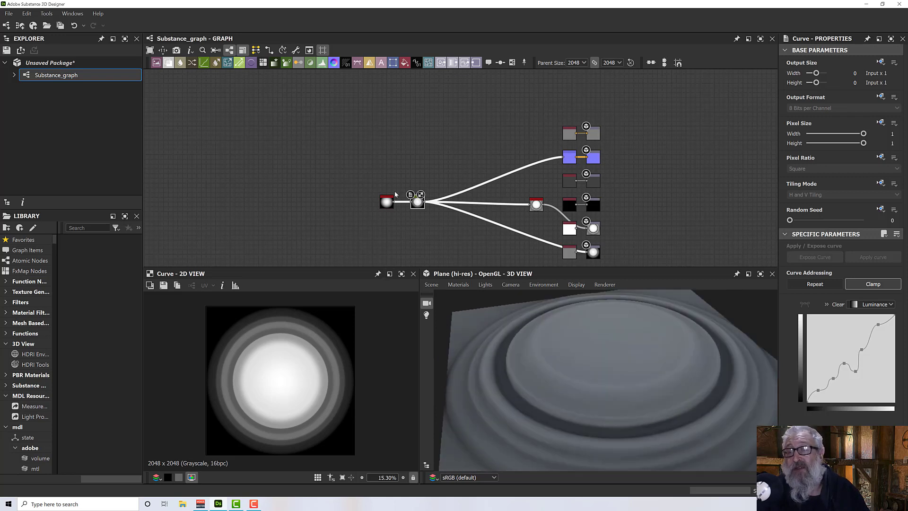
- Adjust the paraboloid Shape node's Scale slider, settling at 0.85
left_click(417, 201)
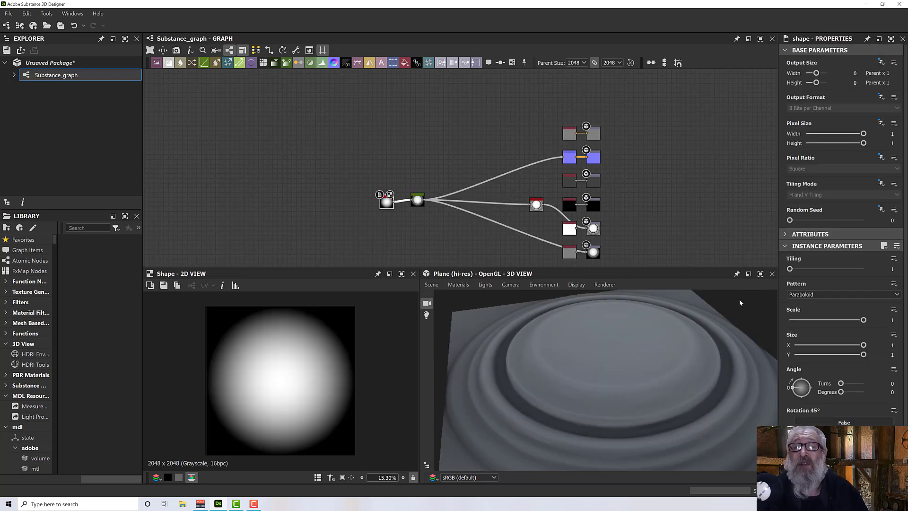
left_click_drag(866, 320, 862, 320)
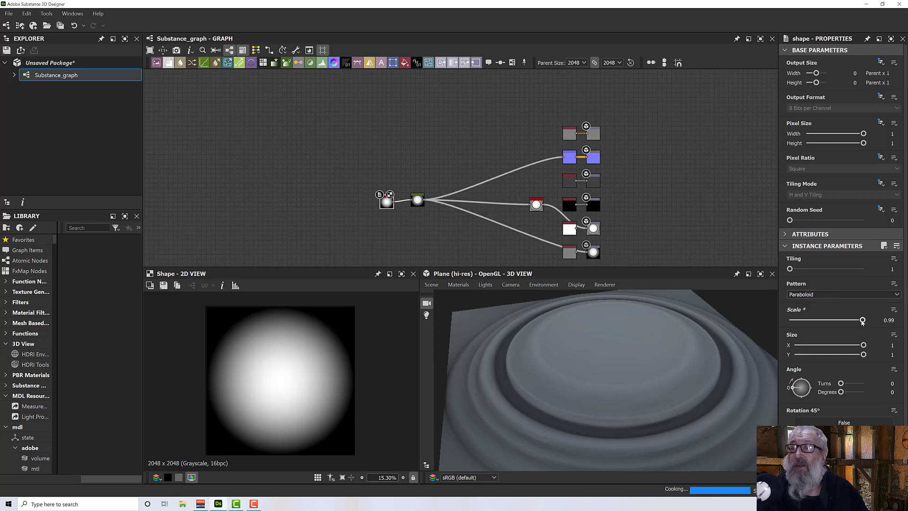
left_click_drag(863, 320, 842, 320)
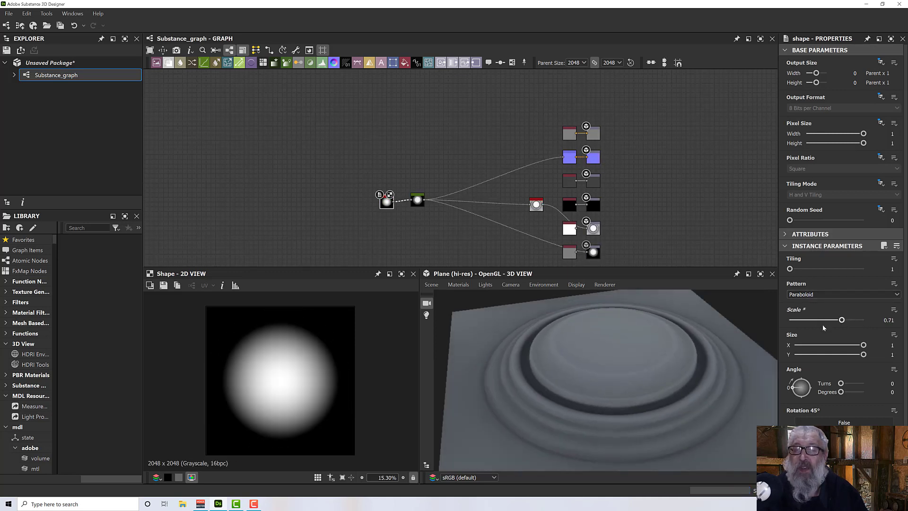
left_click_drag(842, 319, 827, 318)
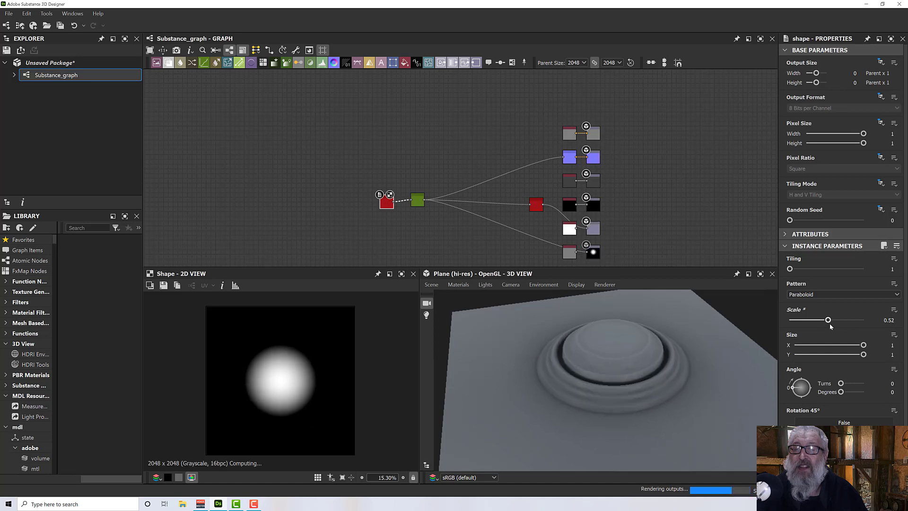
left_click_drag(827, 319, 839, 318)
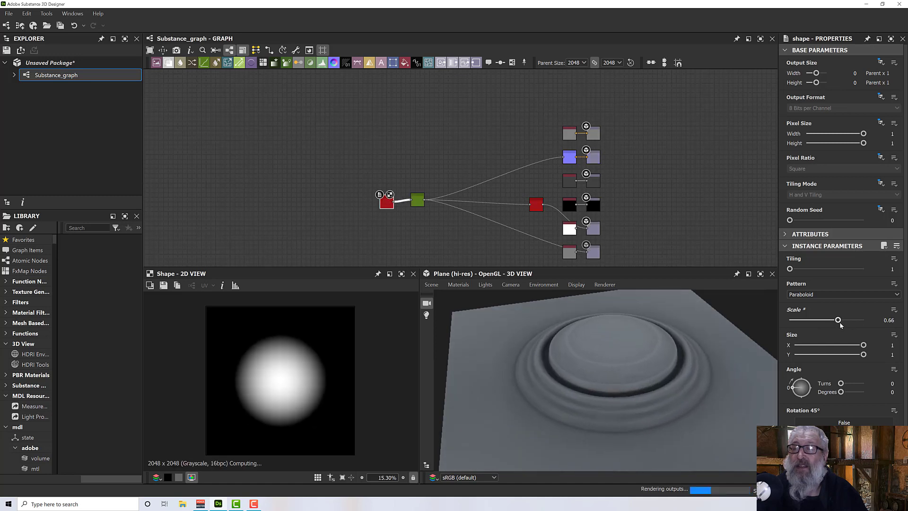
left_click_drag(838, 320, 849, 320)
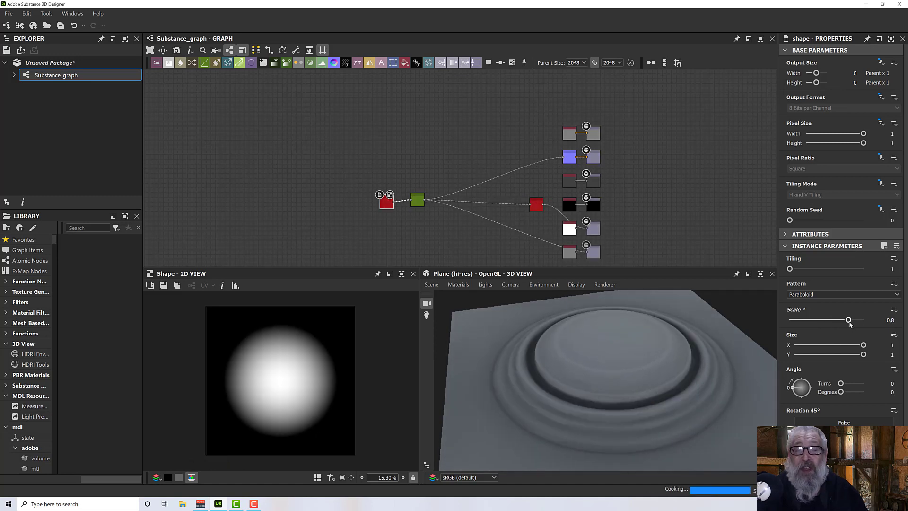
left_click_drag(850, 320, 854, 320)
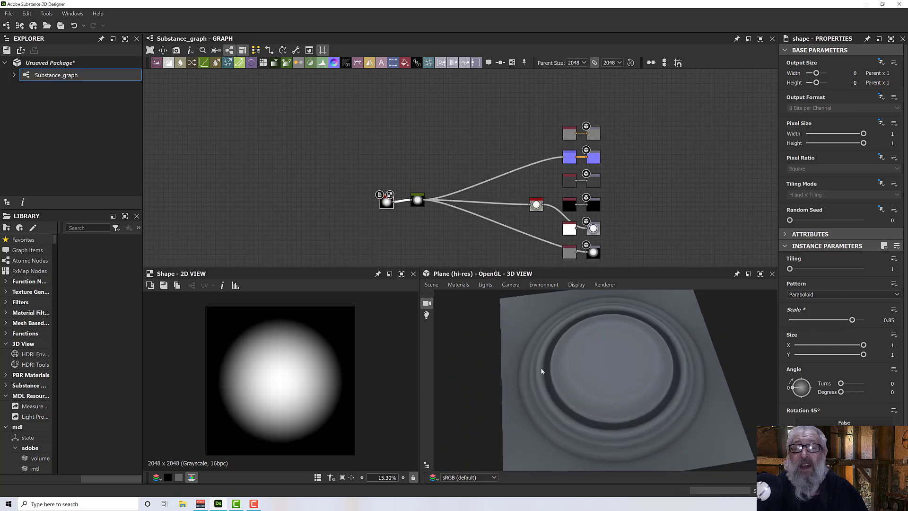
mouse_move(412, 155)
type("g")
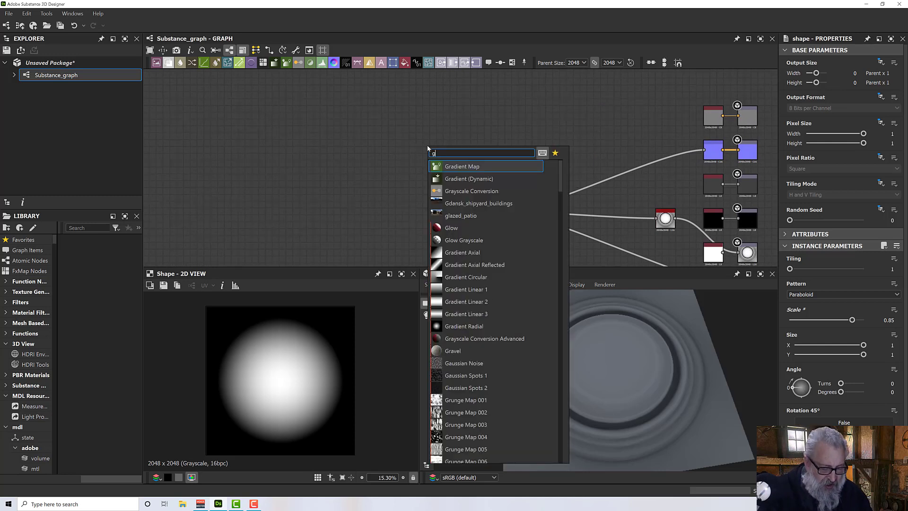
- Add a Gradient Linear 1 node above the existing graph
type("rad")
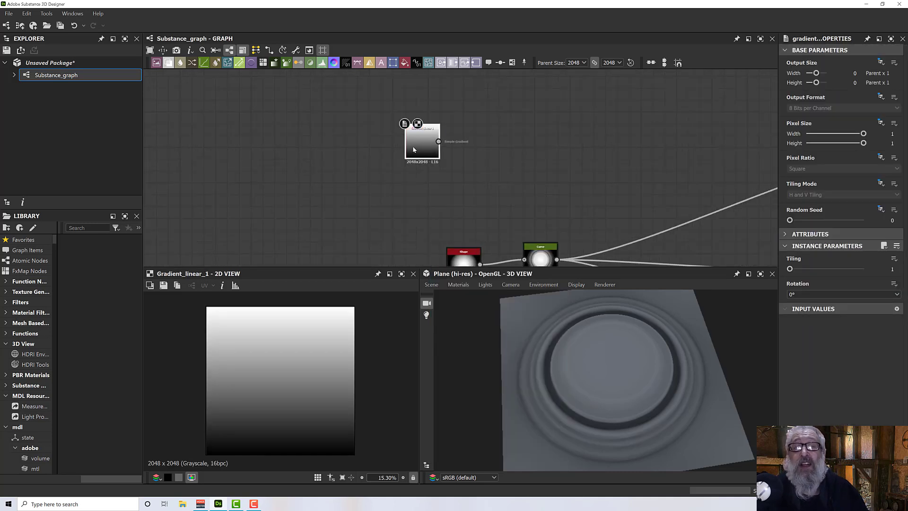
mouse_move(423, 142)
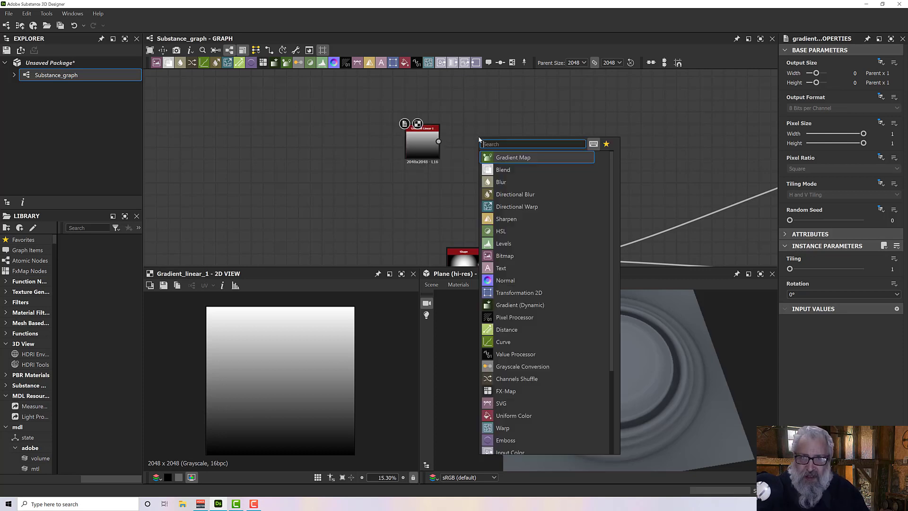
- Add a Transformation 2D after the gradient with Stretch Height 10%
type("tran")
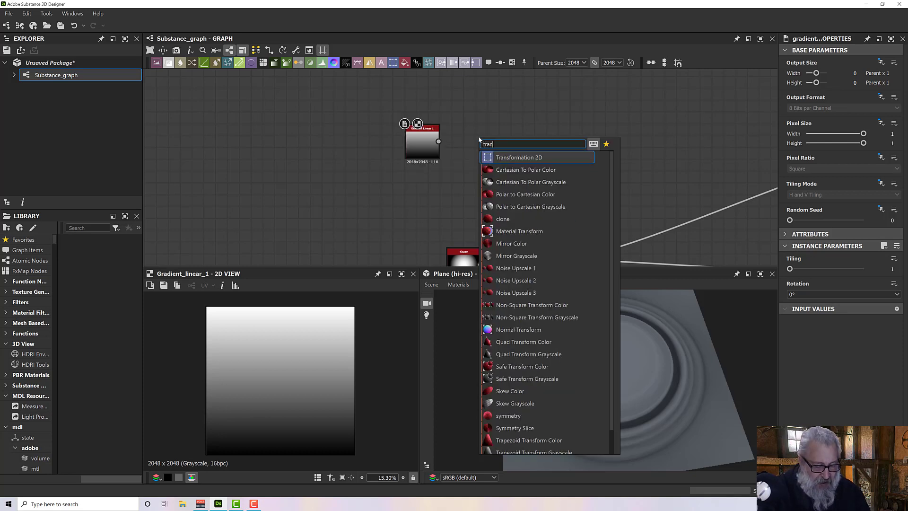
left_click(519, 157)
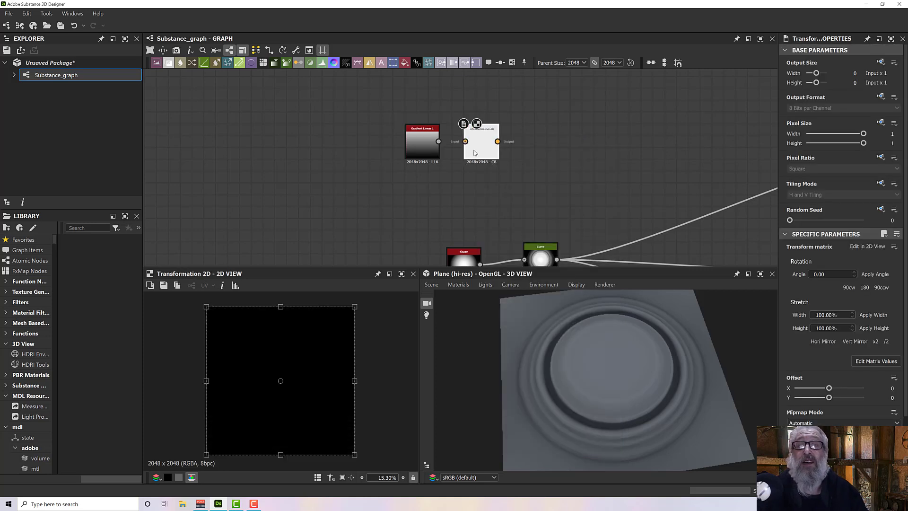
left_click_drag(439, 141, 465, 141)
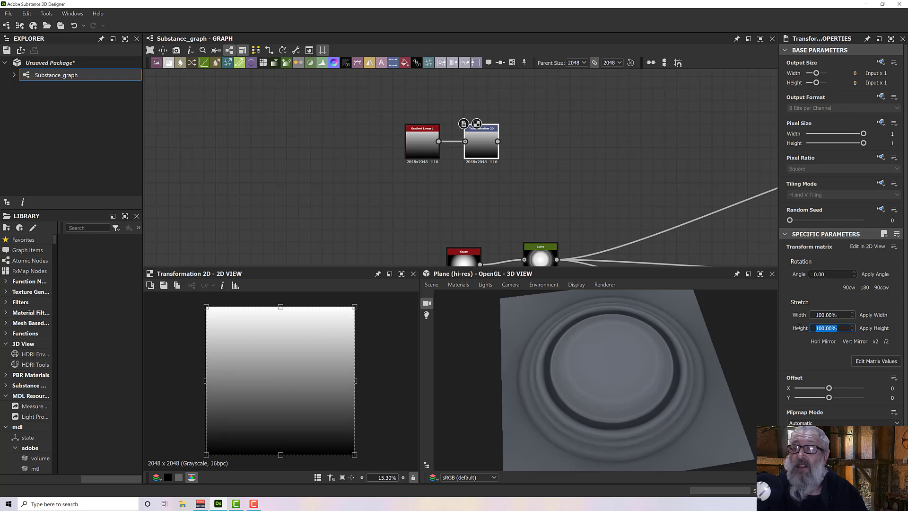
type("10.00%")
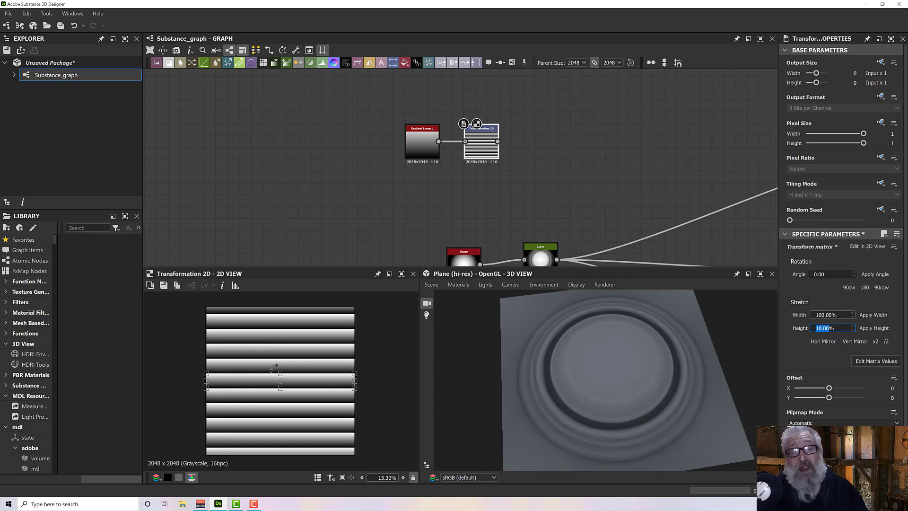
mouse_move(274, 436)
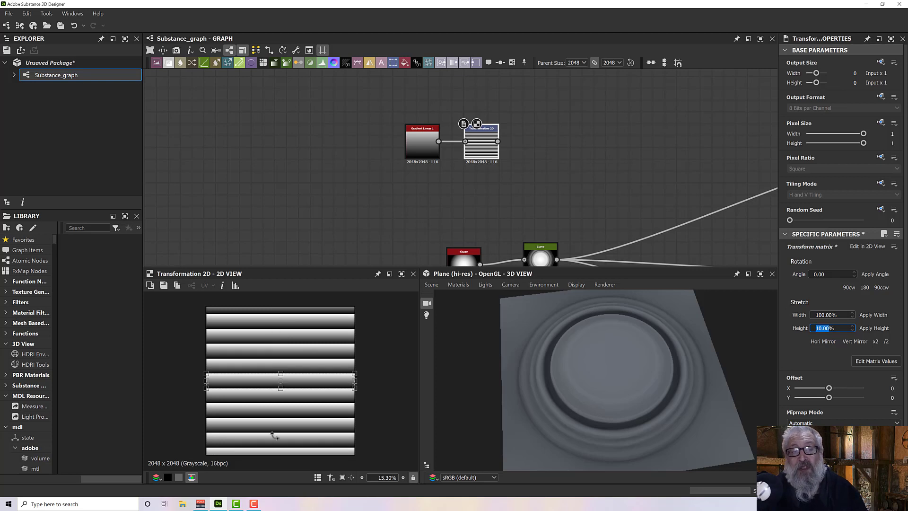
mouse_move(859, 208)
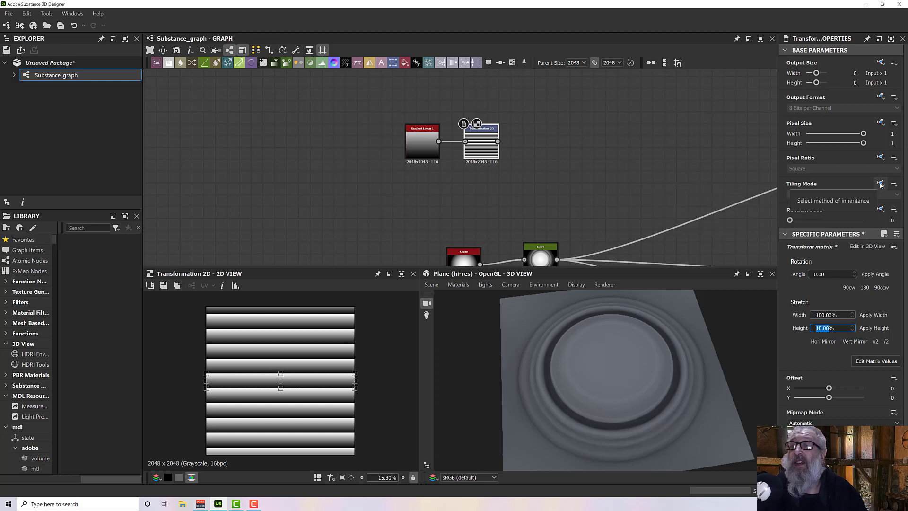
- Set Tiling Mode to No Tiling and offset the band up to the top edge
left_click(840, 194)
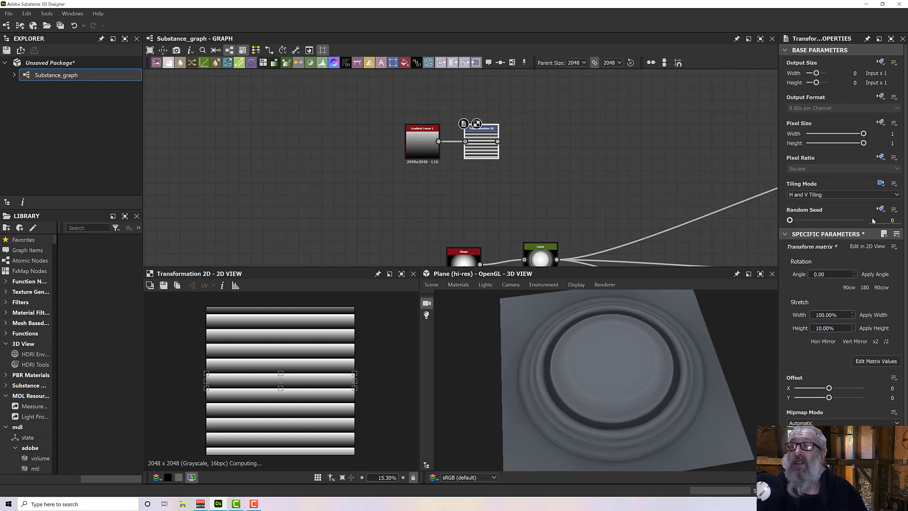
left_click(841, 195)
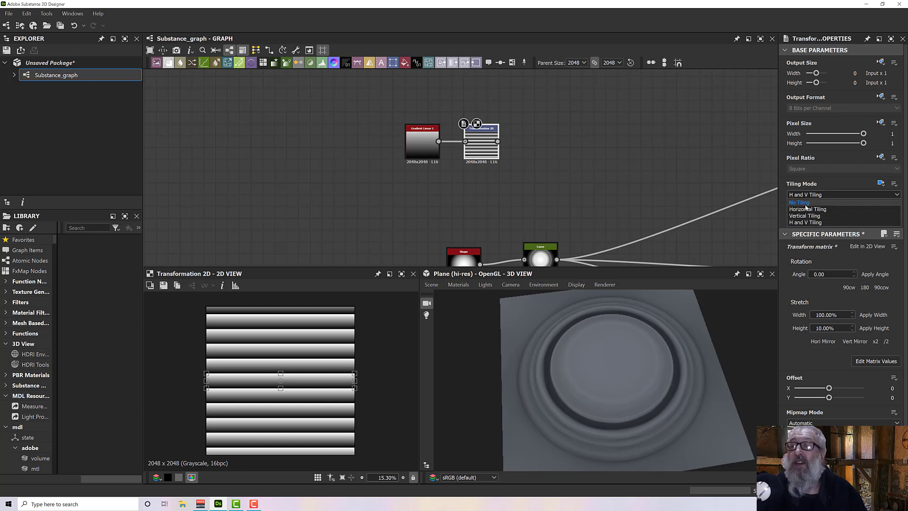
left_click(800, 202)
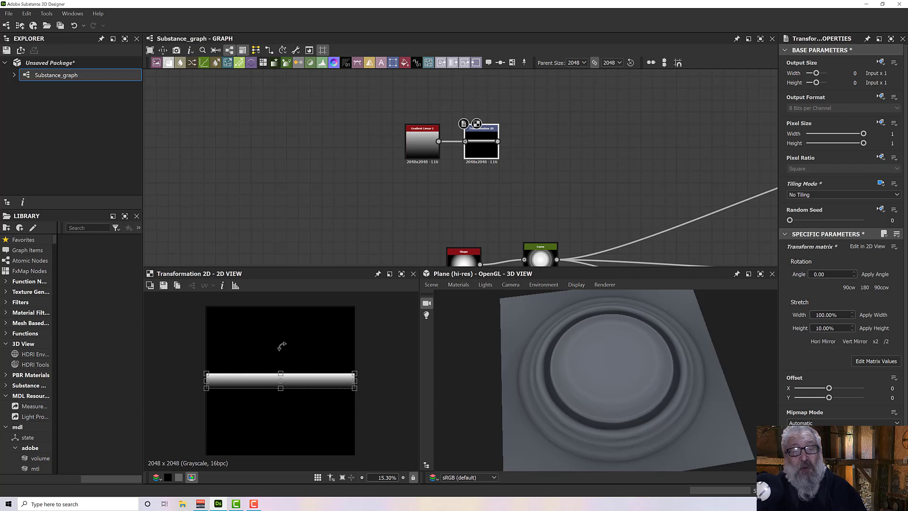
mouse_move(748, 386)
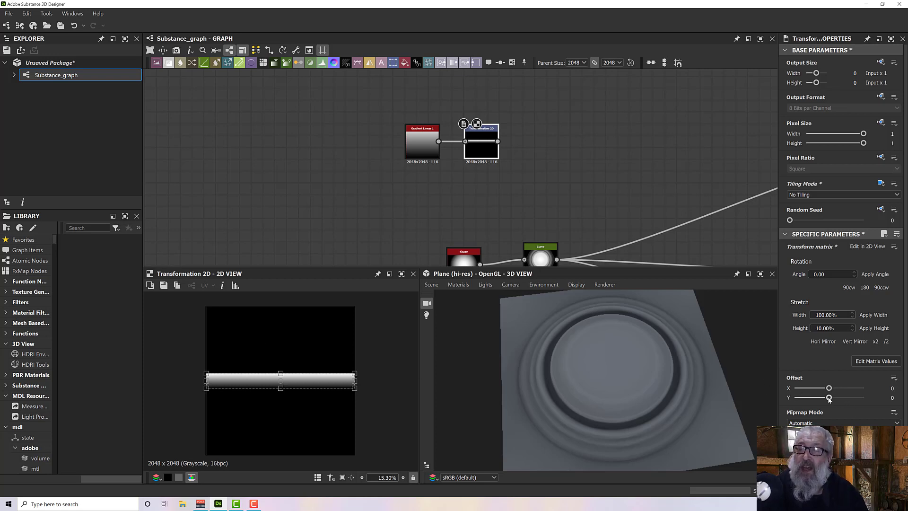
left_click_drag(829, 398, 810, 397)
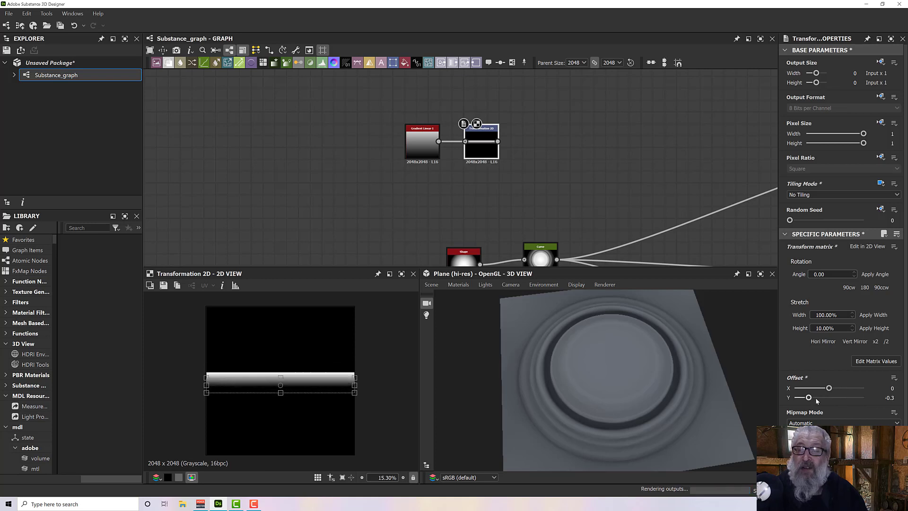
left_click_drag(803, 398, 842, 397)
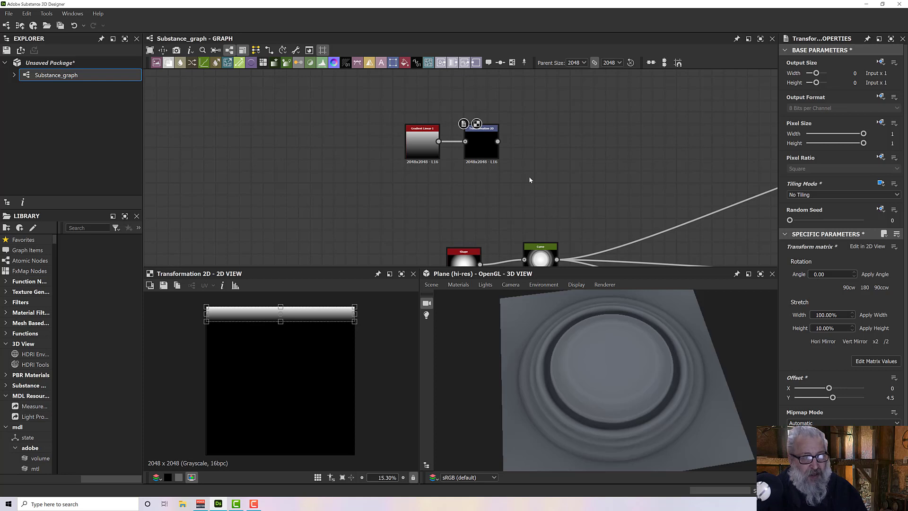
- Add a Mirror Grayscale node after the transform, set to Mirror Axis Y
left_click(497, 142)
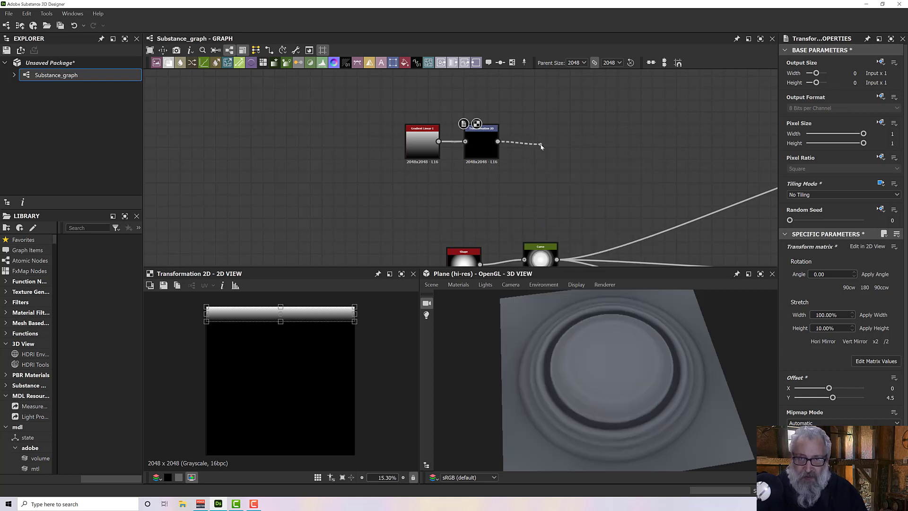
left_click(538, 146)
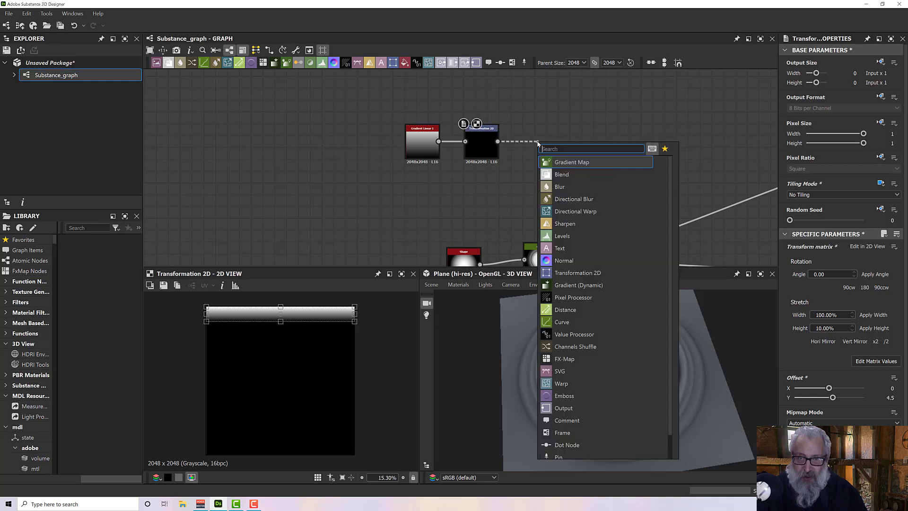
type("mirr")
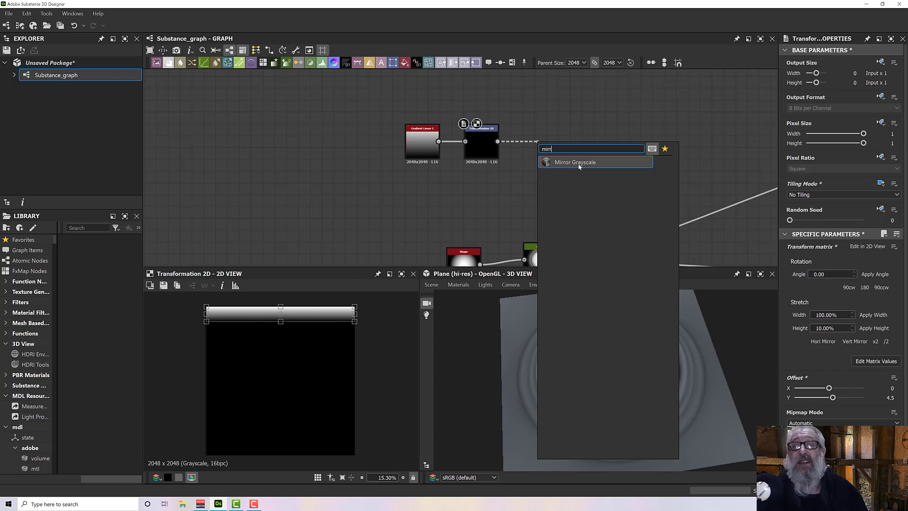
left_click(575, 162)
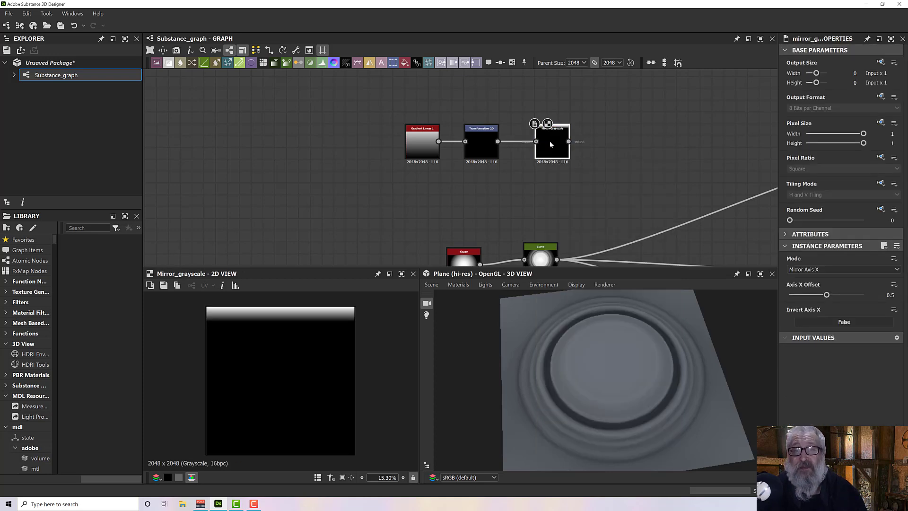
left_click(842, 268)
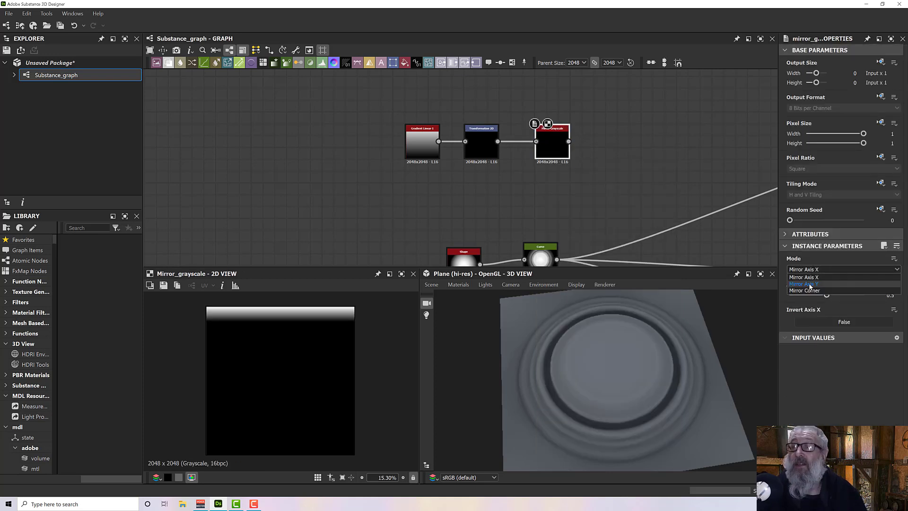
left_click(804, 278)
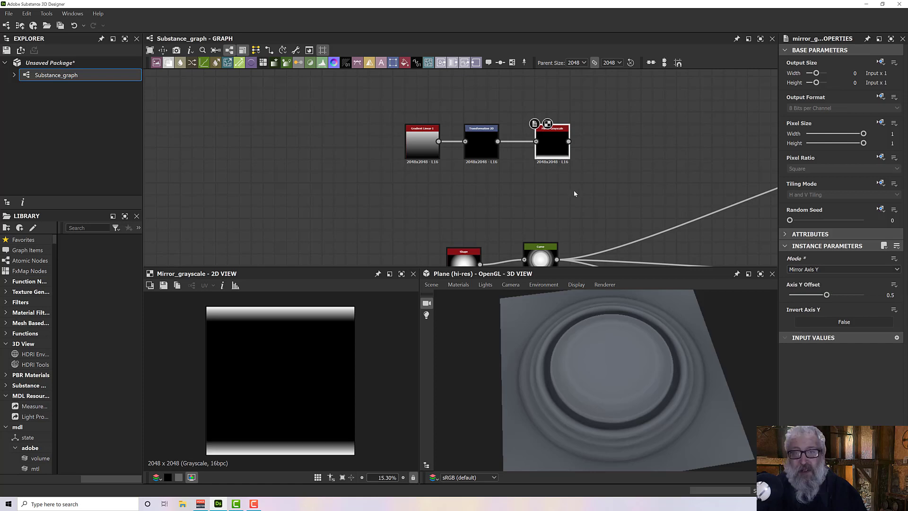
mouse_move(298, 361)
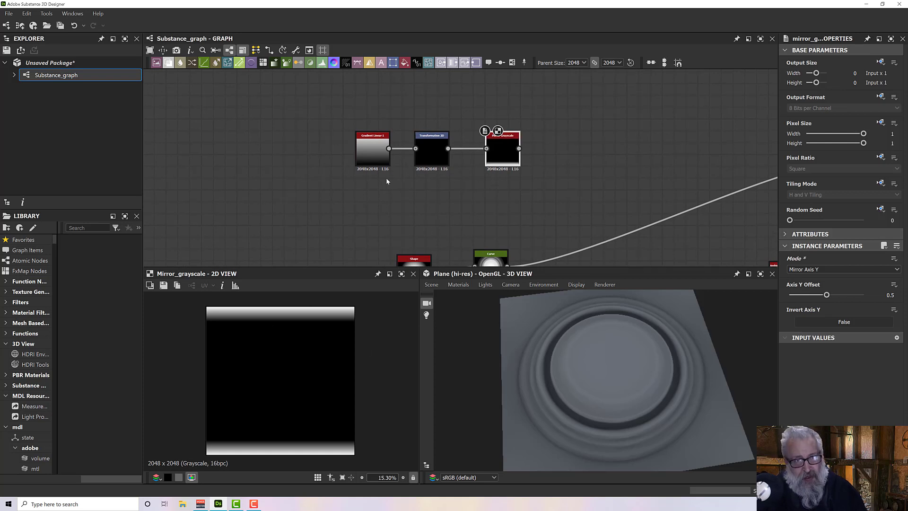
mouse_move(426, 182)
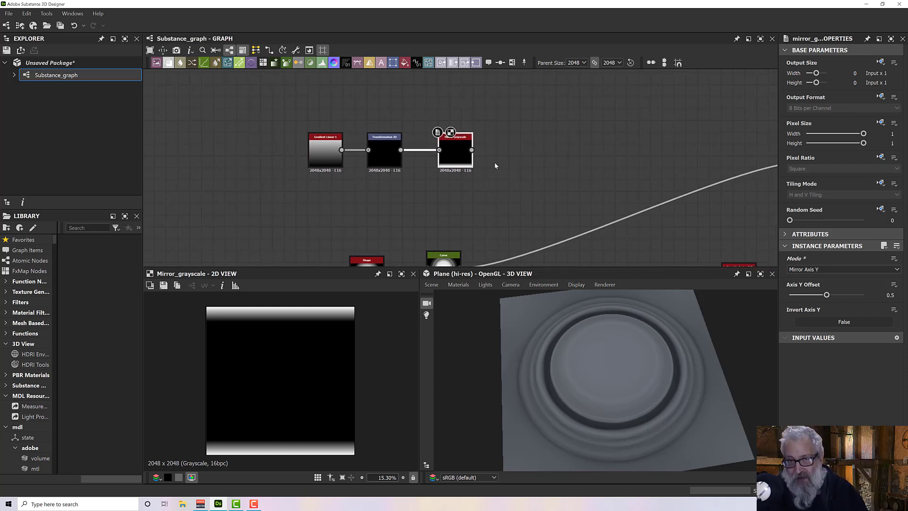
- Add a Transformation 2D rotated 90° after the mirrored gradient
left_click_drag(471, 151, 535, 162)
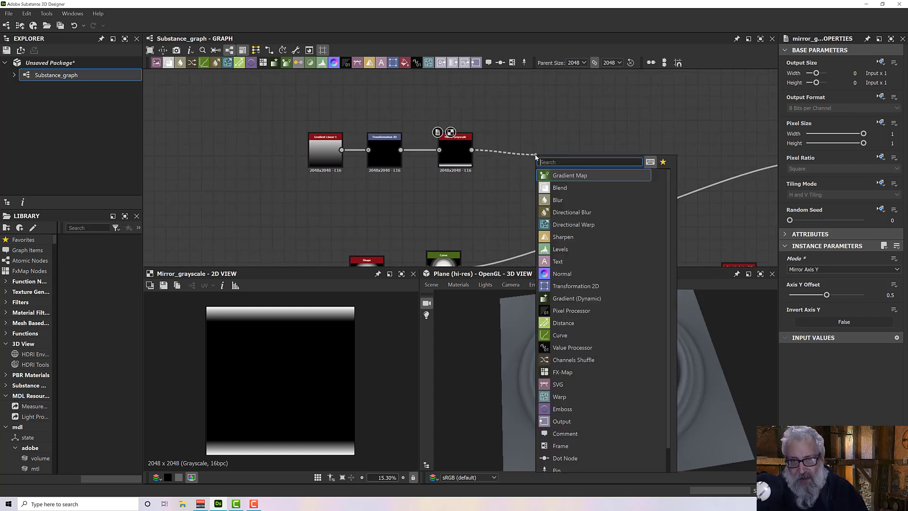
type("tran")
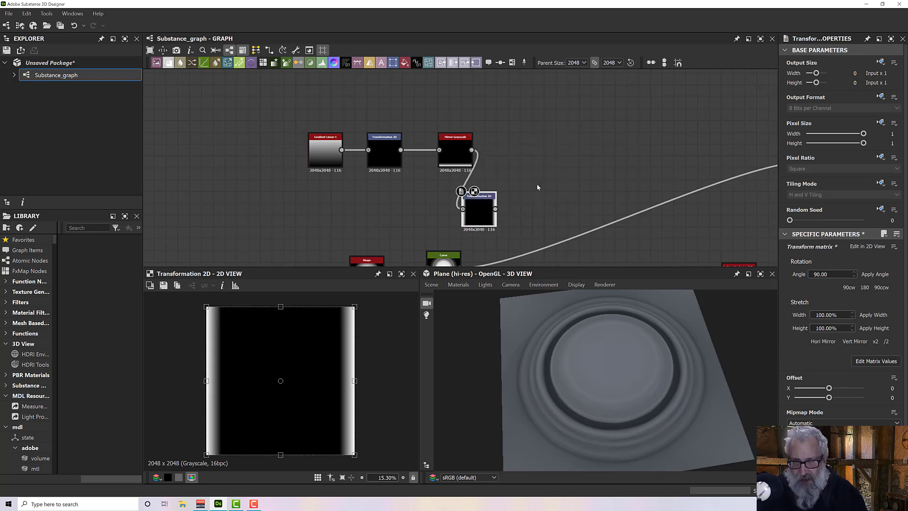
- Blend both band gradients with Max (Lighten) into a square frame
type("b")
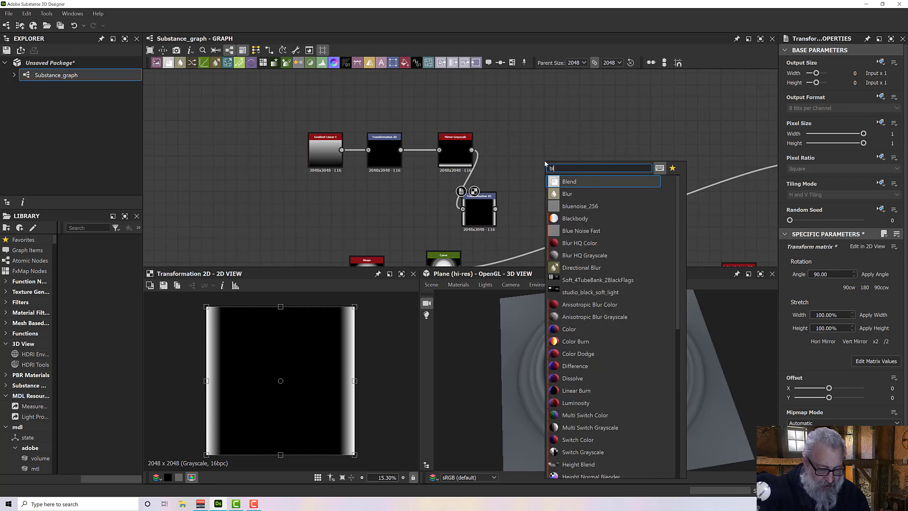
type("lend")
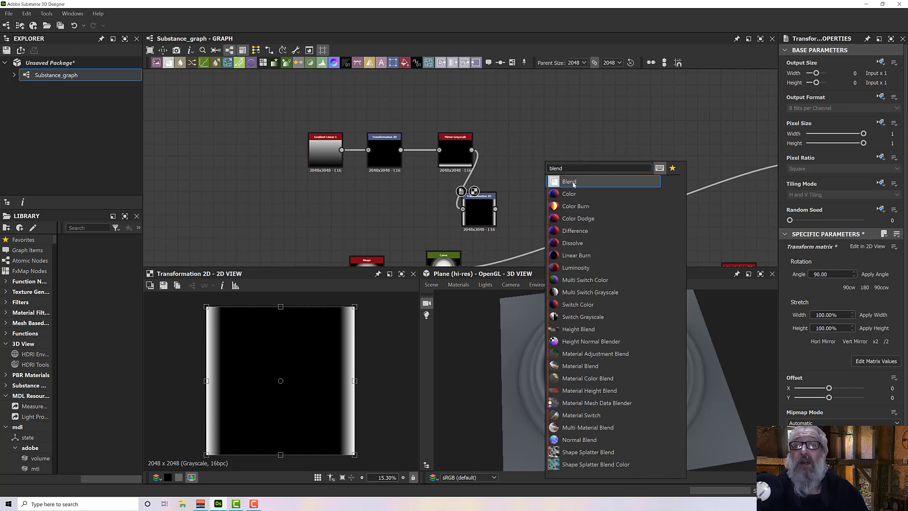
left_click(569, 182)
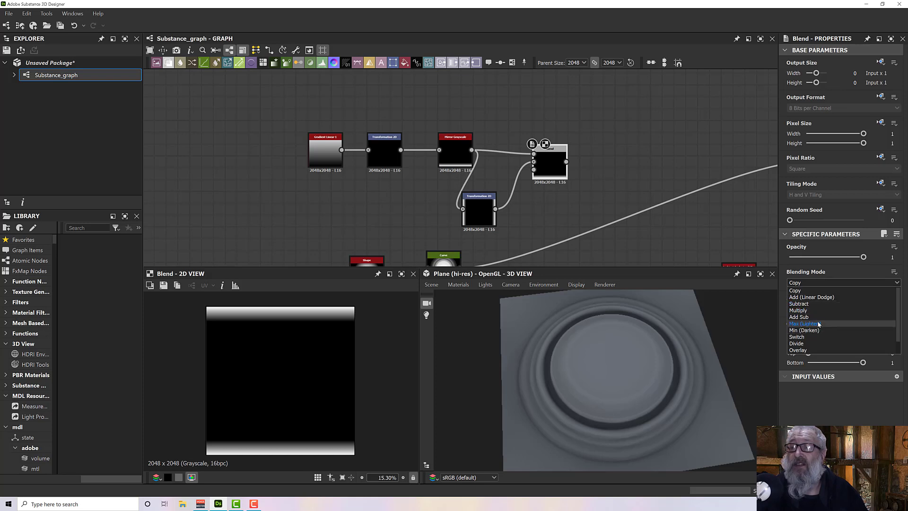
left_click(804, 324)
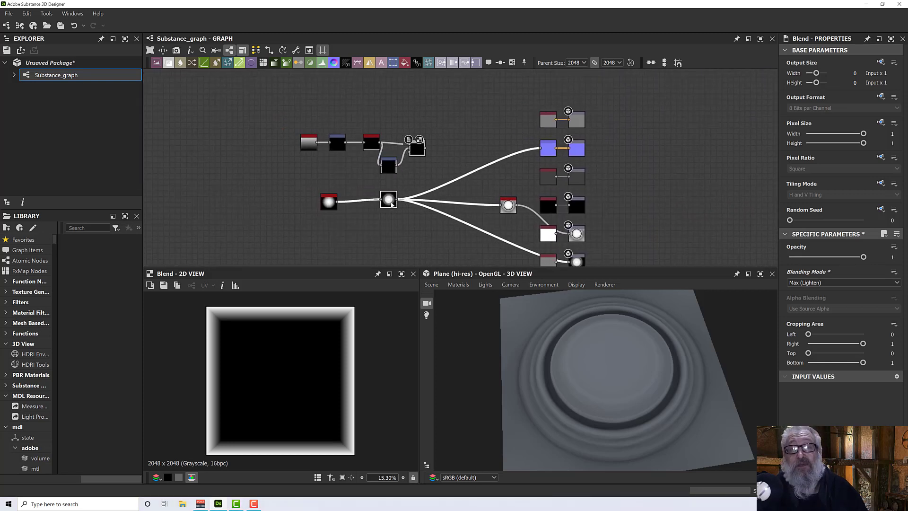
- Connect the frame Blend output into a copy of the stepped Curve node
left_click_drag(388, 200, 419, 202)
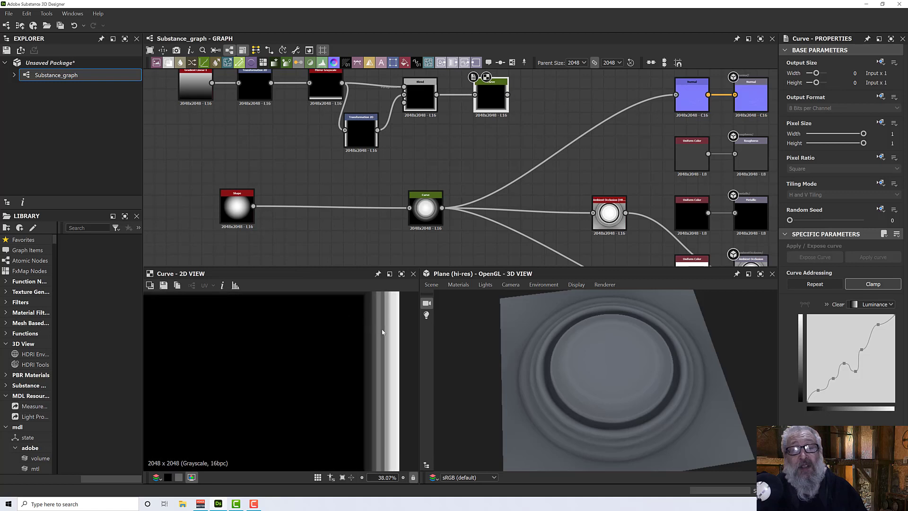
mouse_move(360, 353)
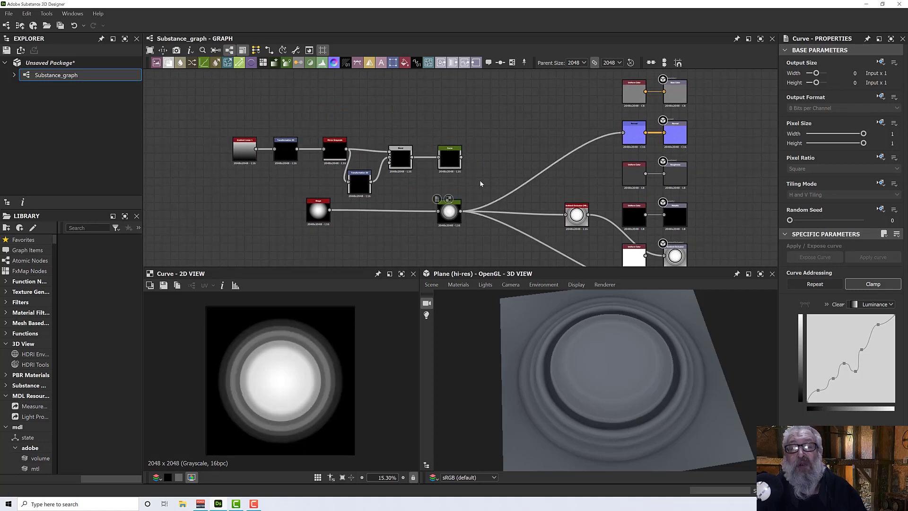
- Add a Blend node combining both Curve outputs with Add (Linear Dodge)
type("ble")
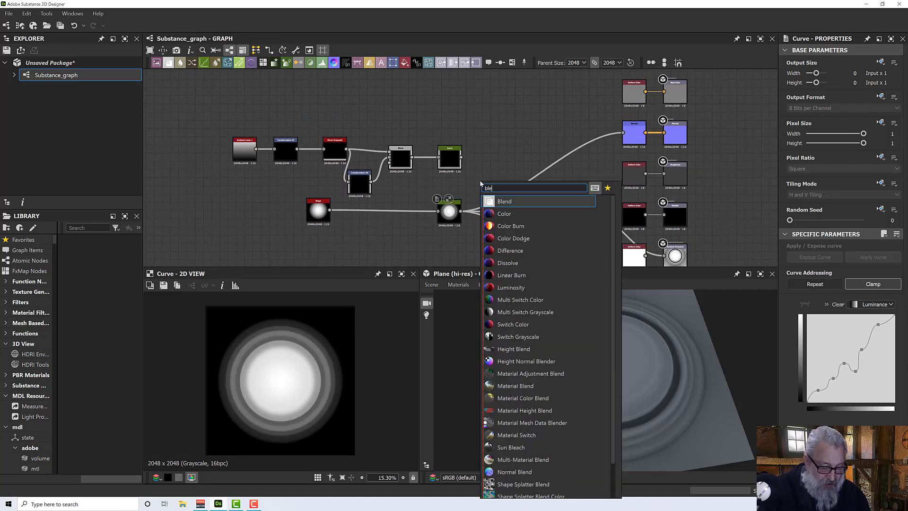
left_click(504, 200)
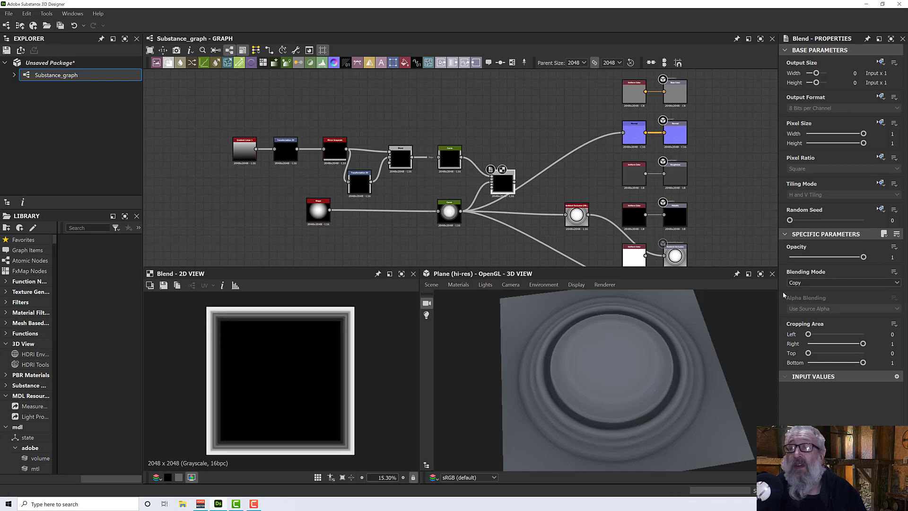
left_click(843, 283)
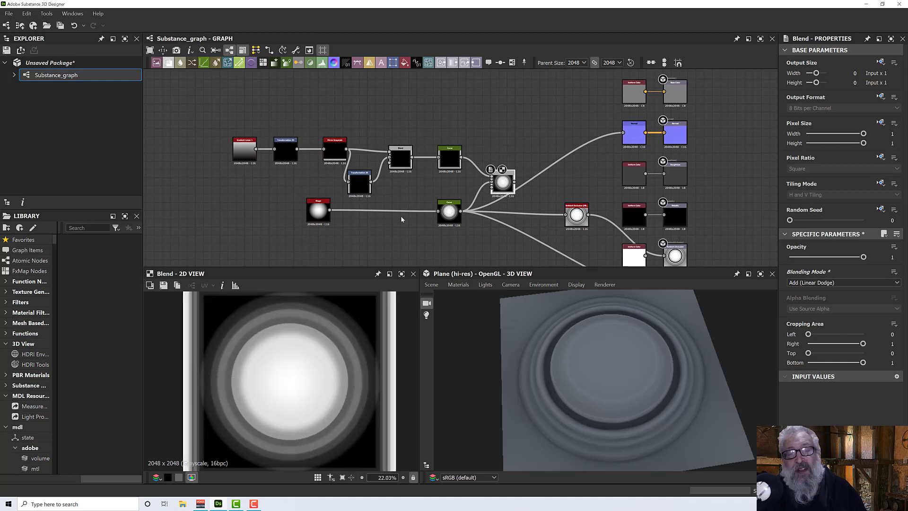
left_click(318, 210)
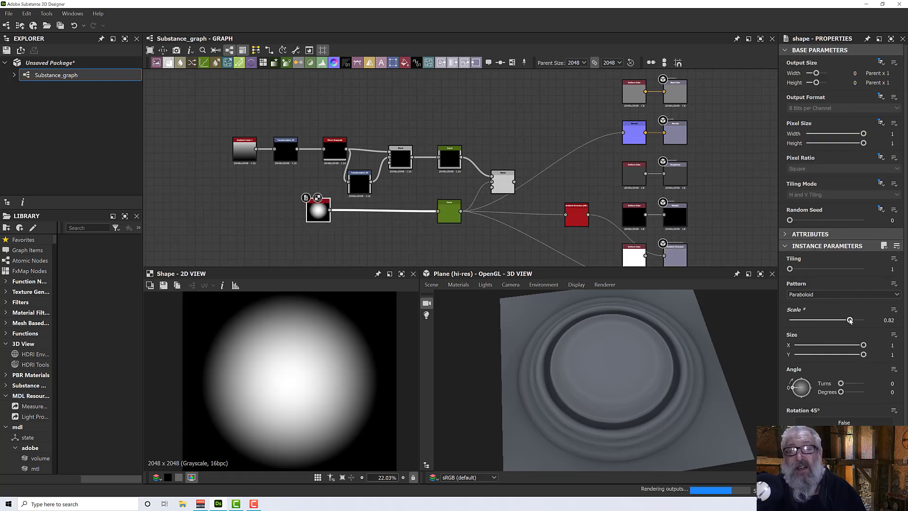
- Lower the Shape node's Scale to about 0.78 so the boss fits the frame
left_click_drag(850, 320, 849, 320)
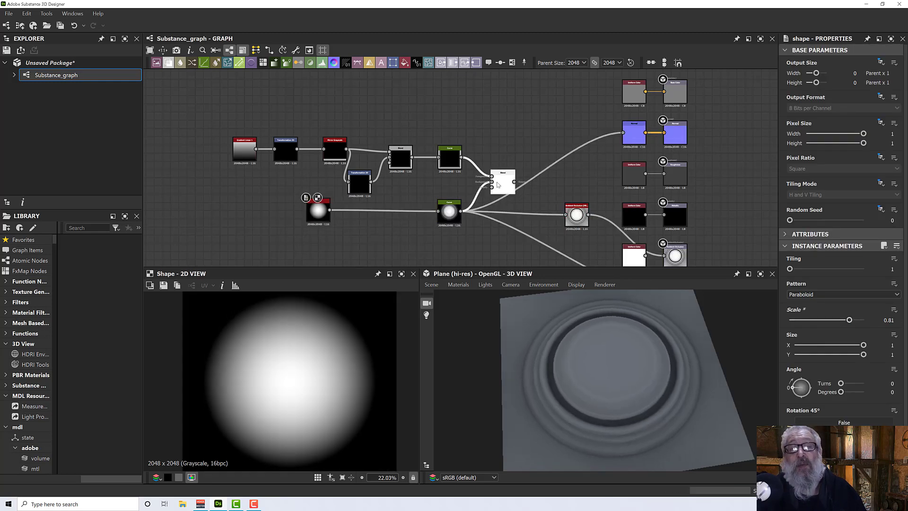
left_click(502, 183)
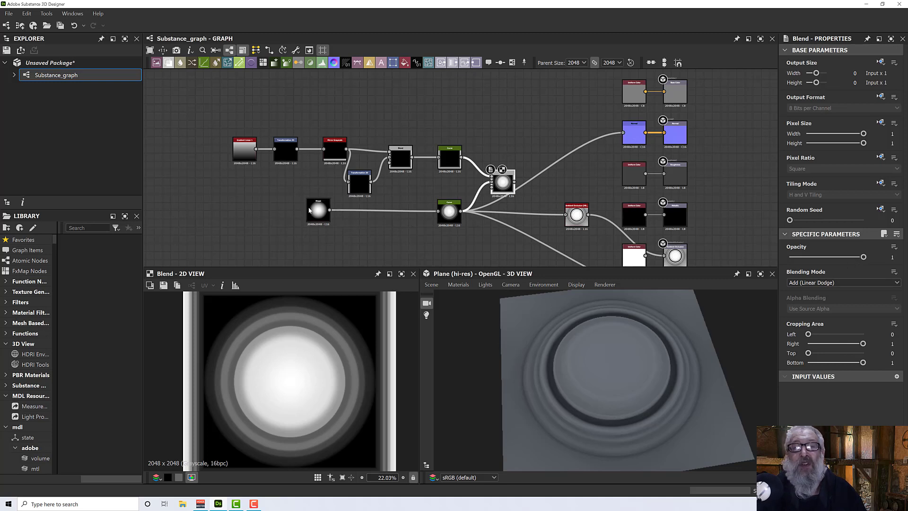
left_click(317, 210)
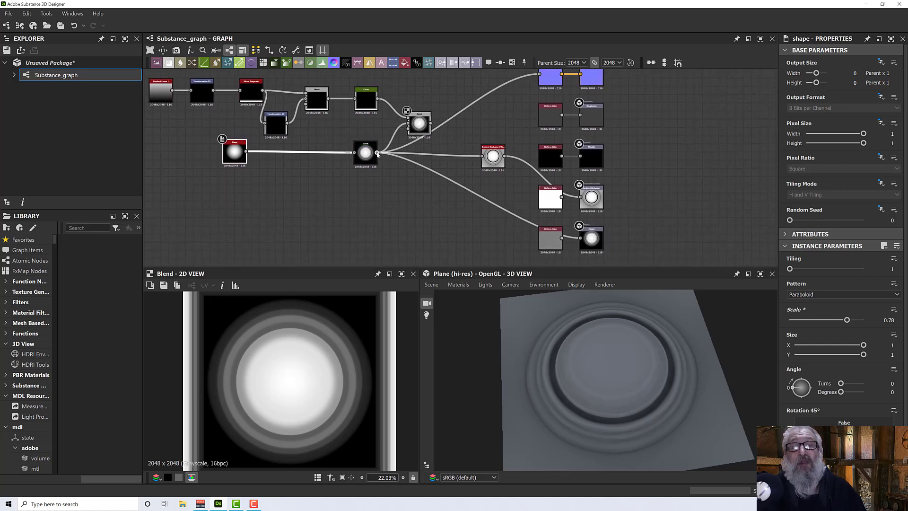
mouse_move(378, 154)
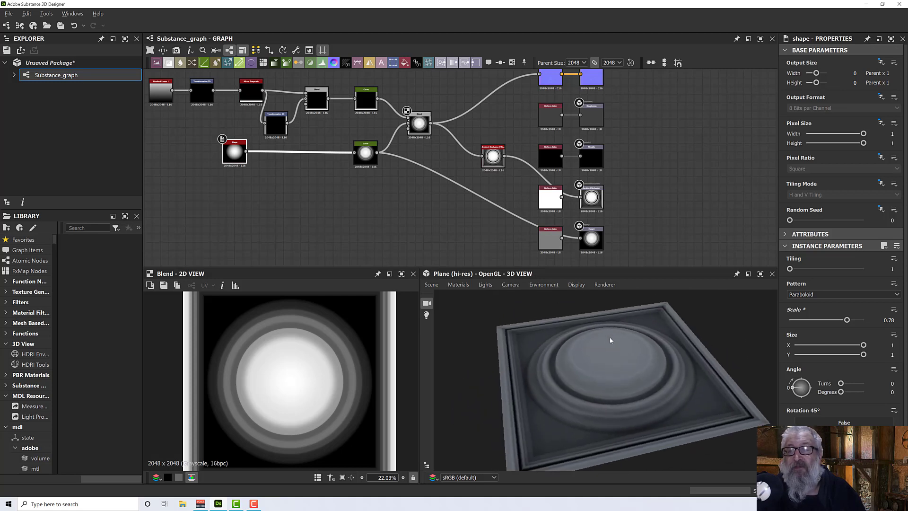
- Orbit the 3D preview to inspect the raised frame around the boss
left_click_drag(610, 341, 634, 301)
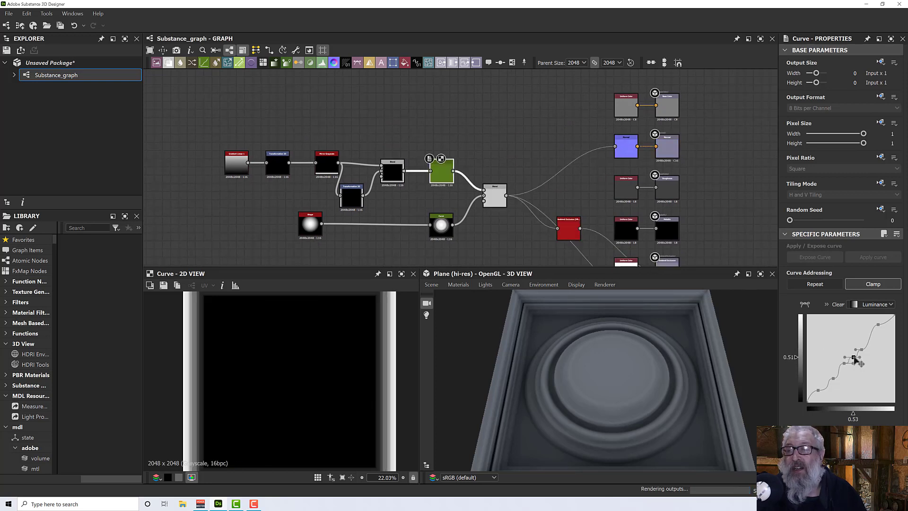
- Move points in the frame's Curve to deepen the inner bevel and inspect it
left_click_drag(856, 358, 841, 371)
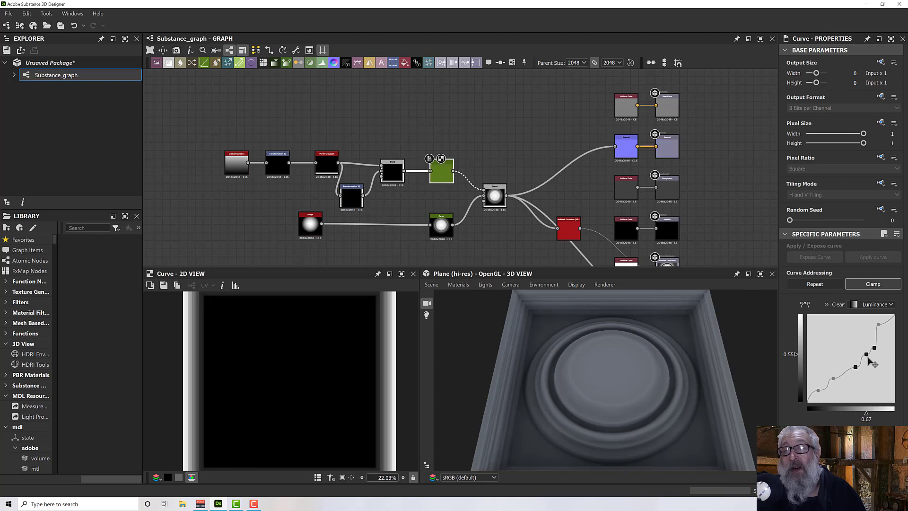
left_click_drag(874, 348, 868, 368)
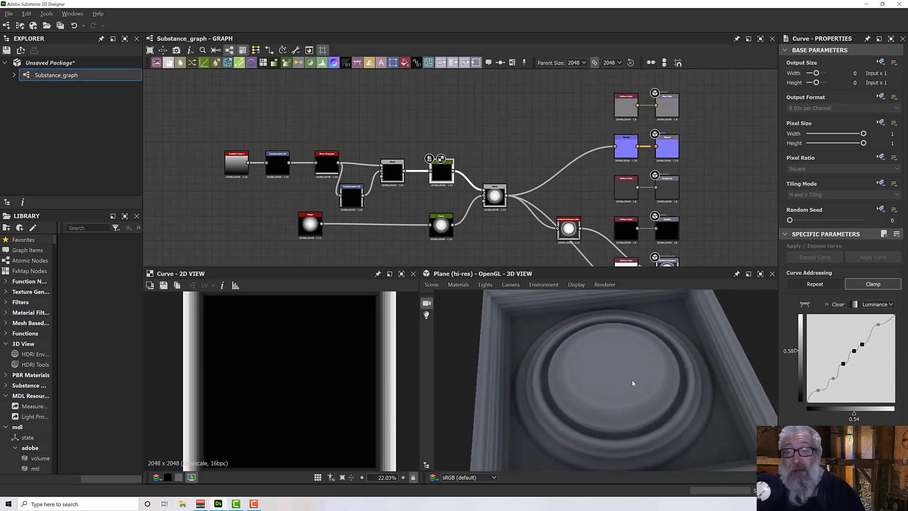
left_click_drag(631, 384, 550, 346)
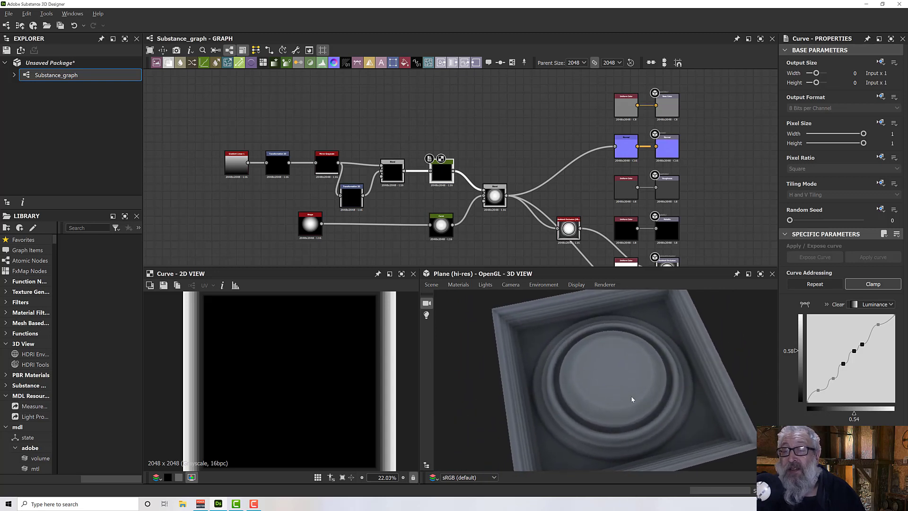
left_click_drag(632, 399, 597, 378)
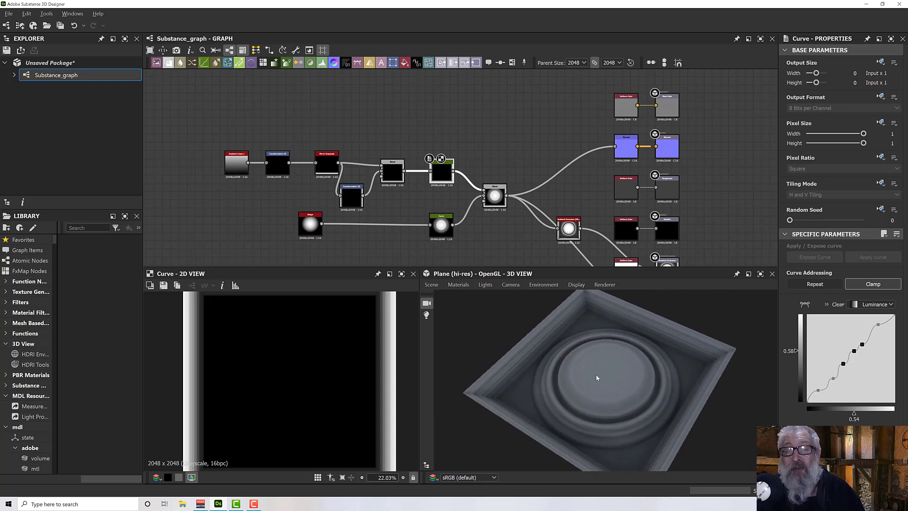